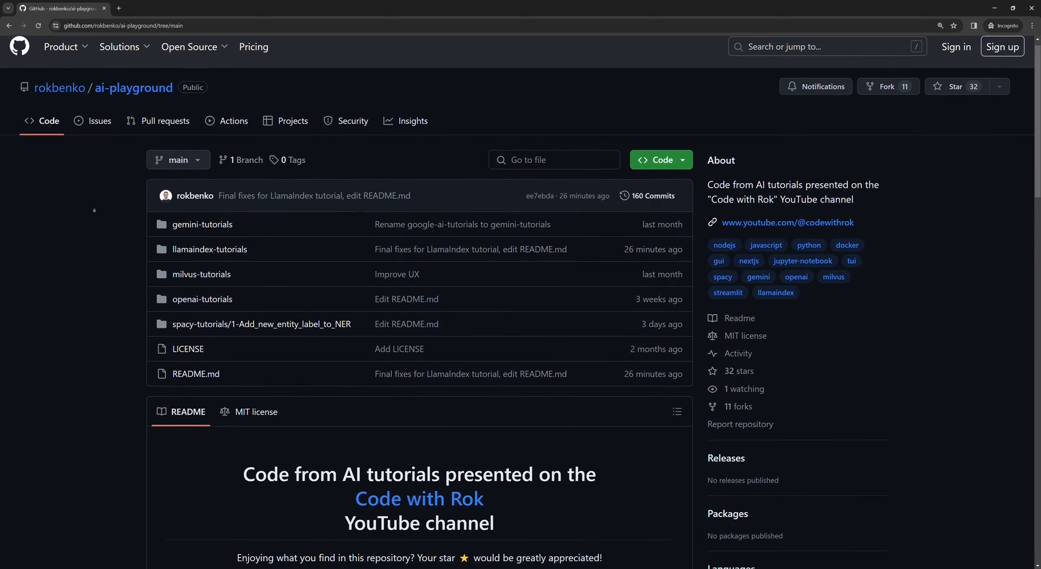
- Scroll down through the RAG script to review the rest of the code
{"action": "scroll", "scroll_direction": "down", "scroll_amount": 3}
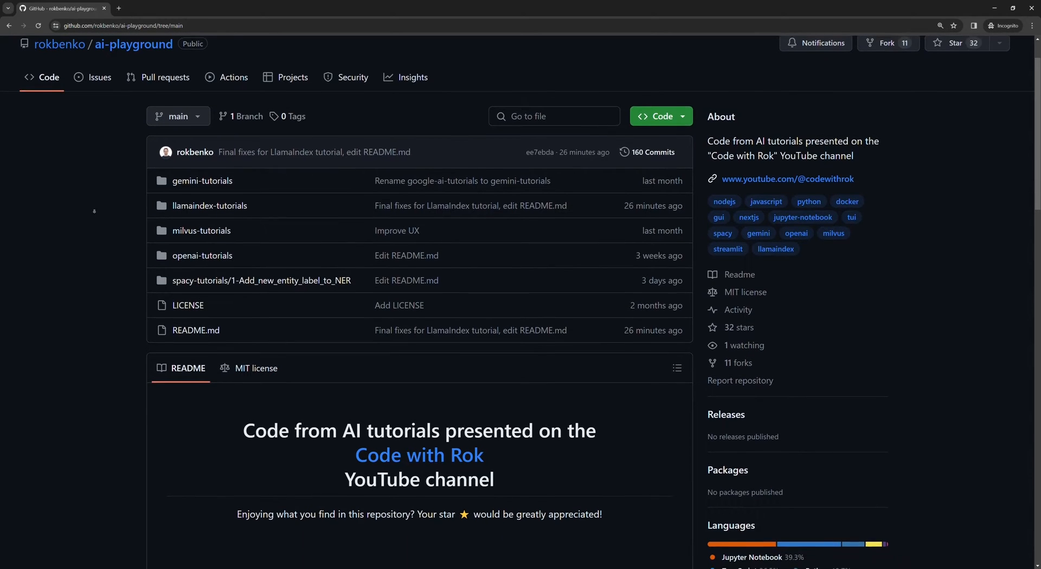
{"action": "scroll", "scroll_direction": "down", "scroll_amount": 3}
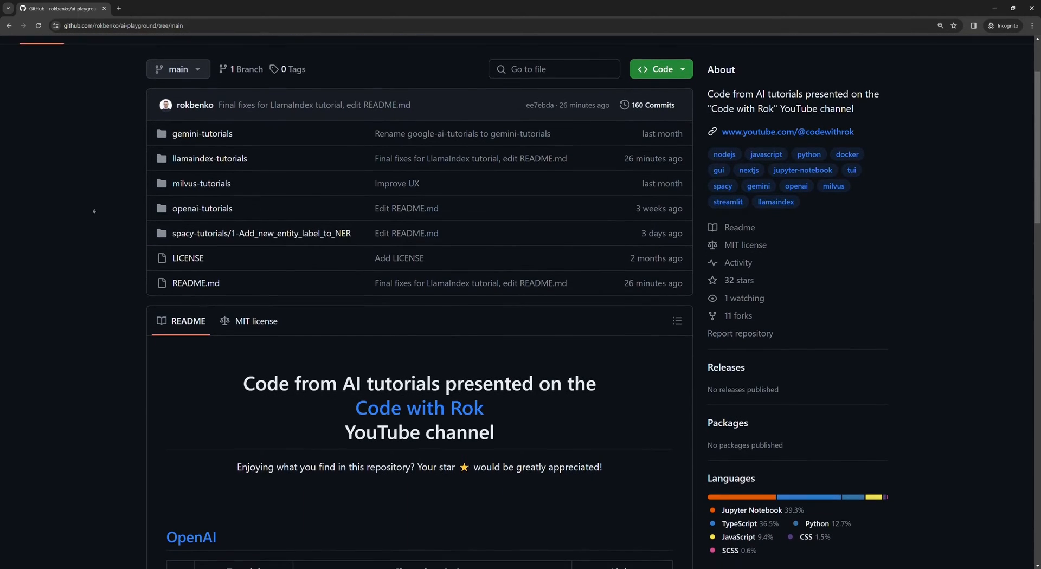
{"action": "scroll", "scroll_direction": "down", "scroll_amount": 3}
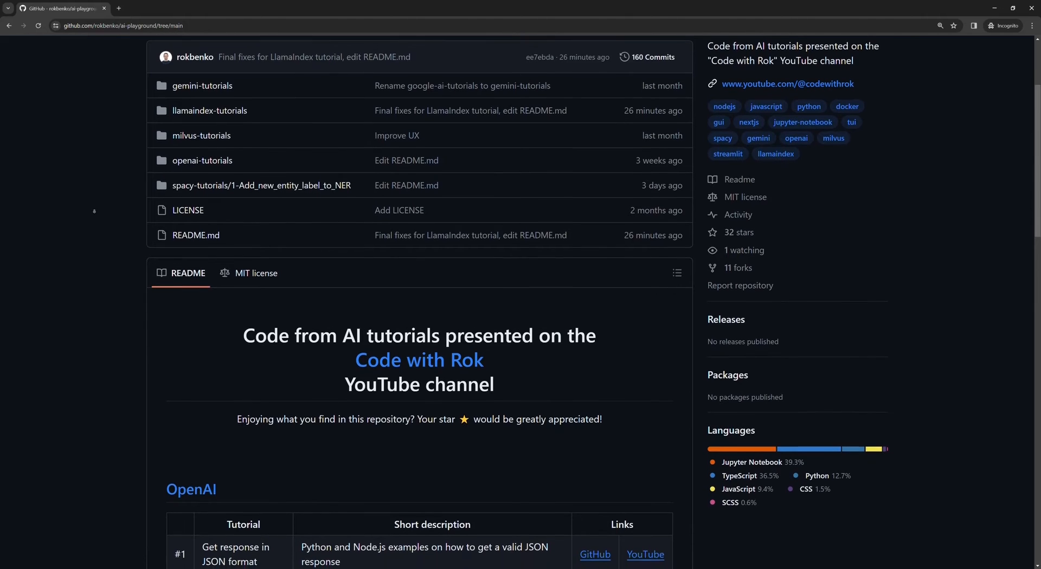
{"action": "scroll", "scroll_direction": "down", "scroll_amount": 3}
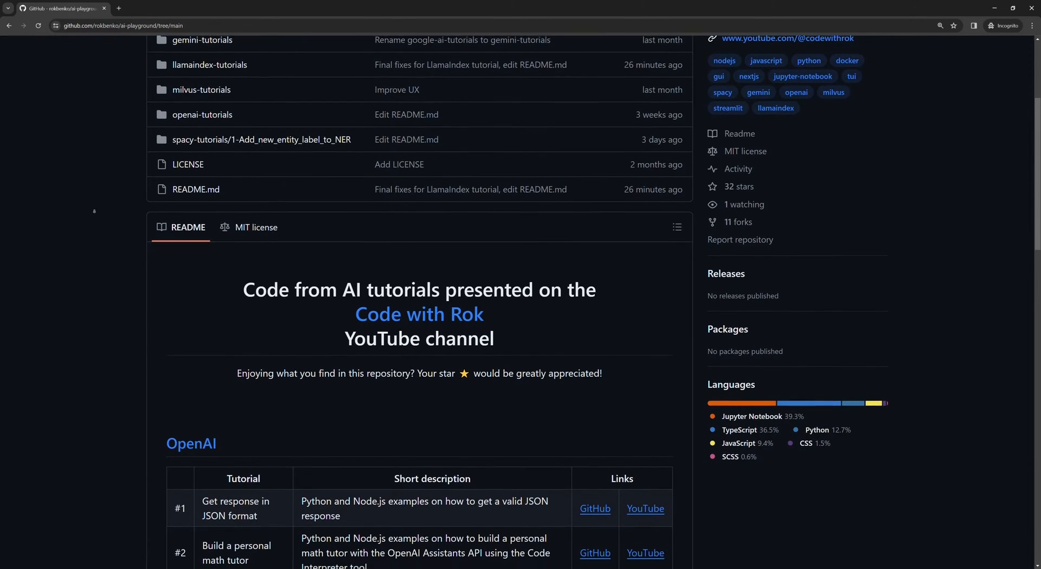
{"action": "scroll", "scroll_direction": "down", "scroll_amount": 3}
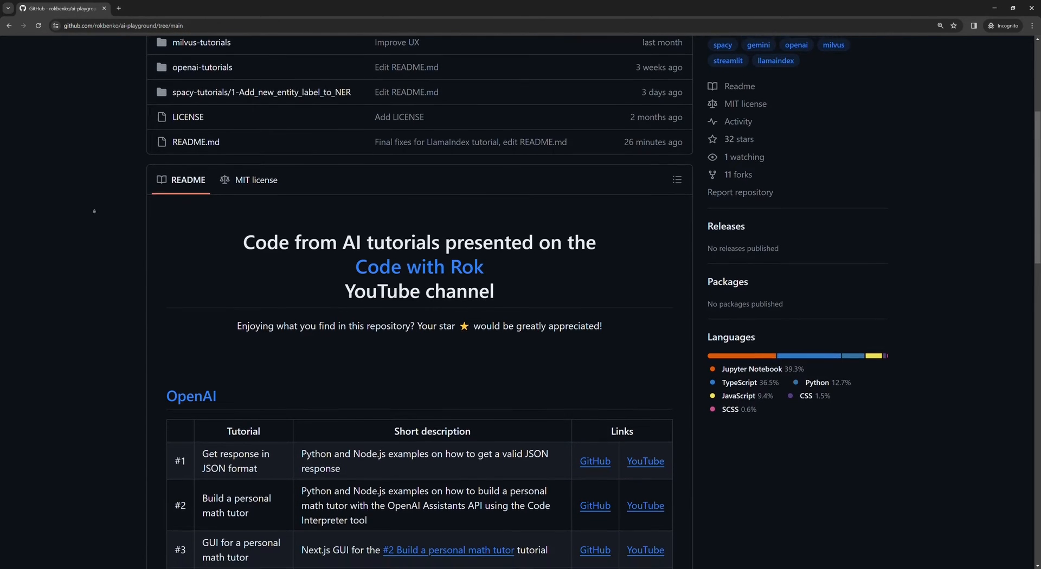
{"action": "scroll", "scroll_direction": "down", "scroll_amount": 3}
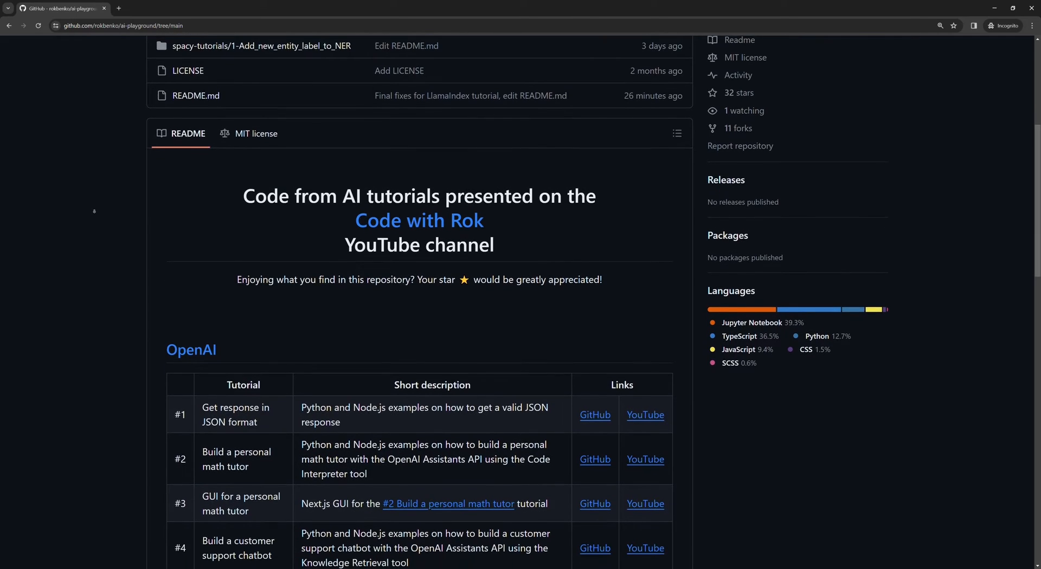
{"action": "scroll", "scroll_direction": "down", "scroll_amount": 3}
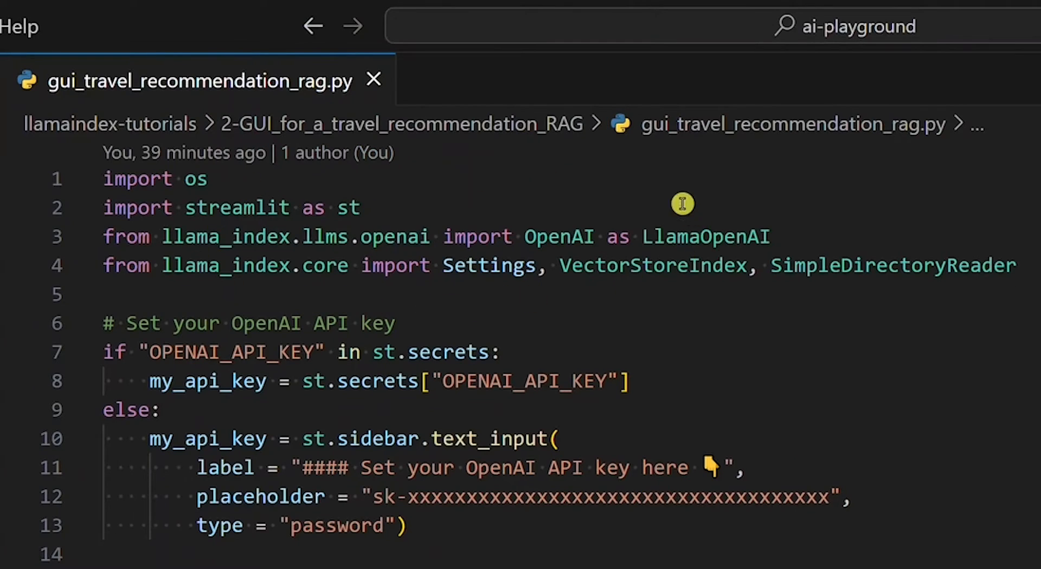
{"action": "mouse_move", "coordinate": [566, 286]}
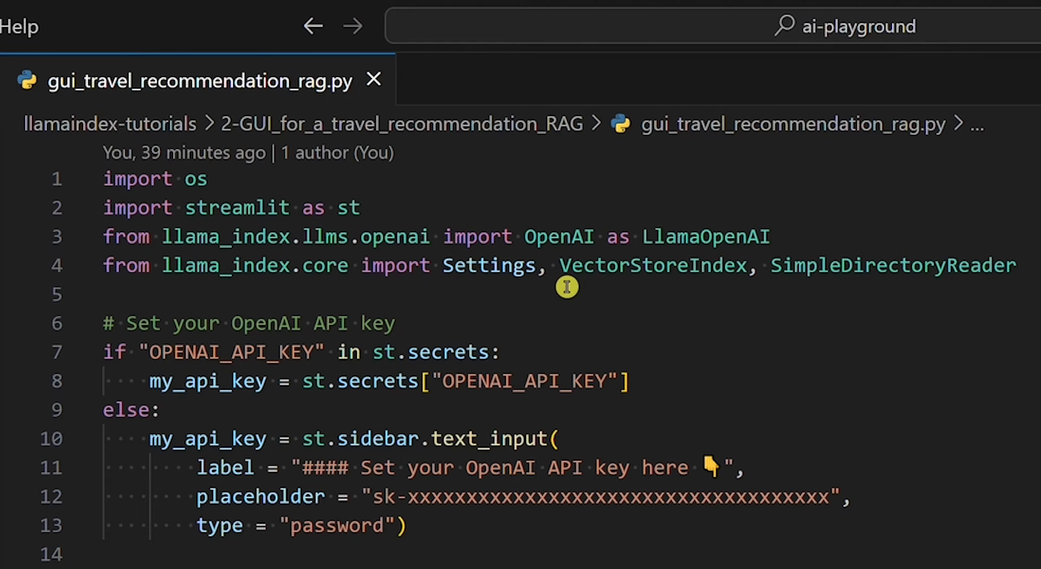
{"action": "scroll", "scroll_direction": "down", "scroll_amount": 3}
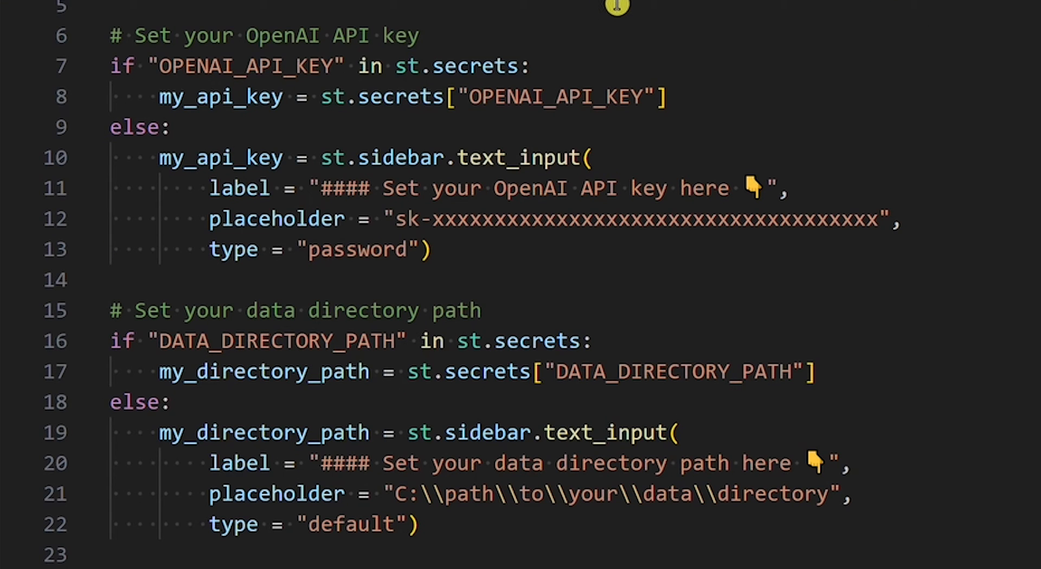
{"action": "mouse_move", "coordinate": [185, 79]}
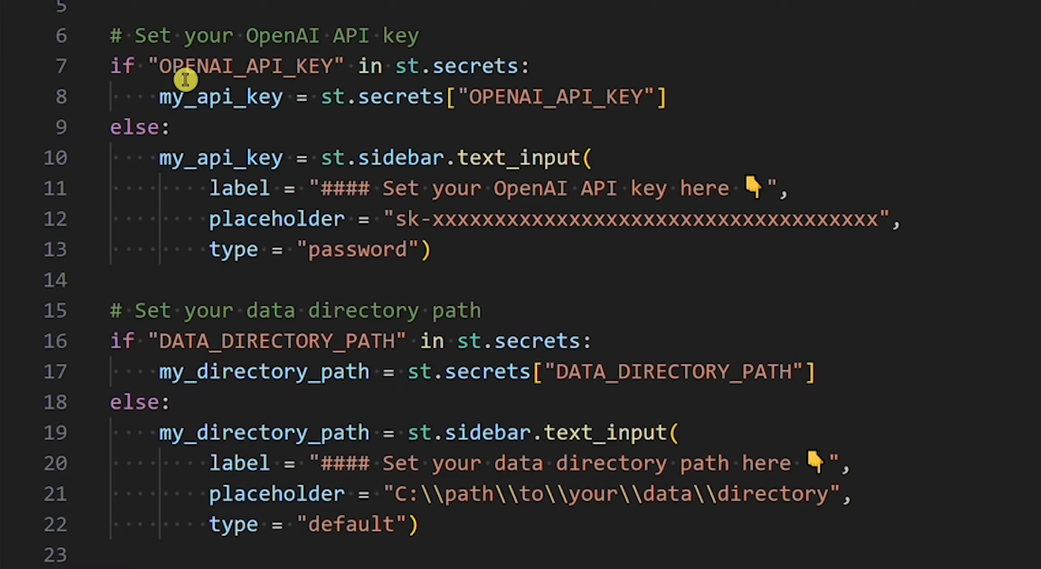
{"action": "mouse_move", "coordinate": [184, 354]}
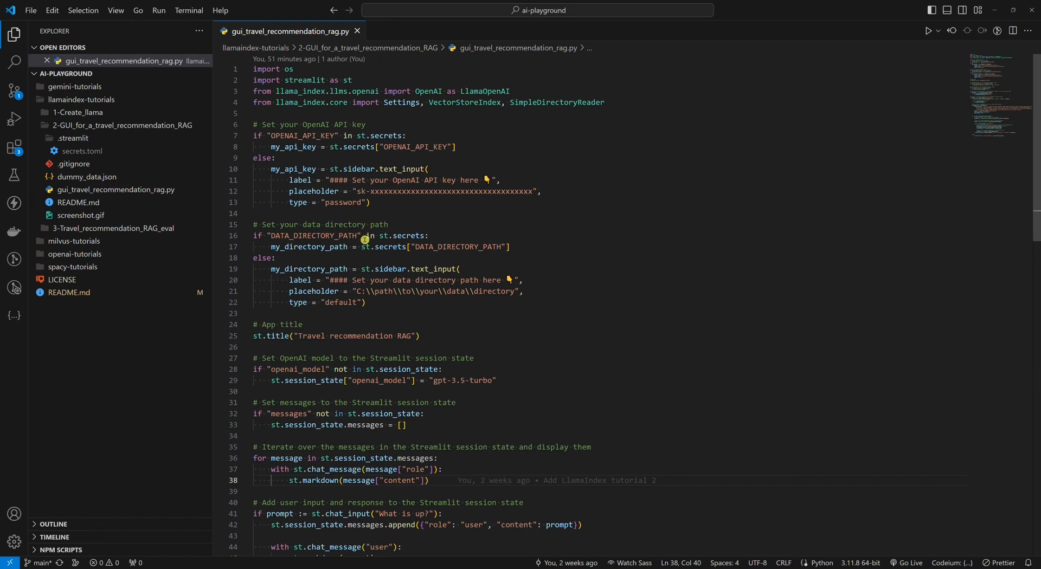
- View .streamlit/secrets.toml, close it, and browse the trips in dummy_data.json
{"action": "left_click", "coordinate": [85, 151]}
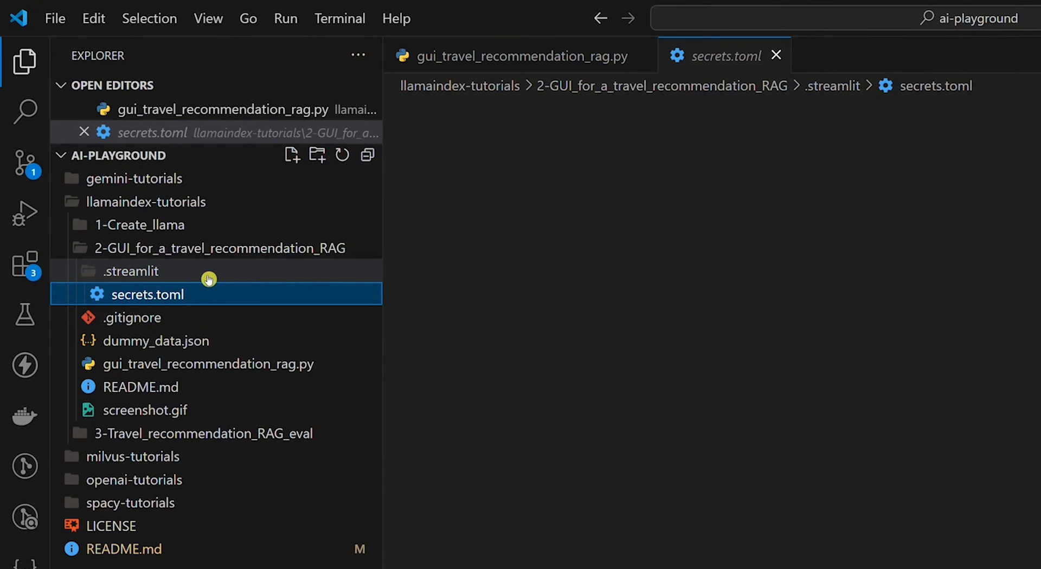
{"action": "left_click", "coordinate": [152, 294]}
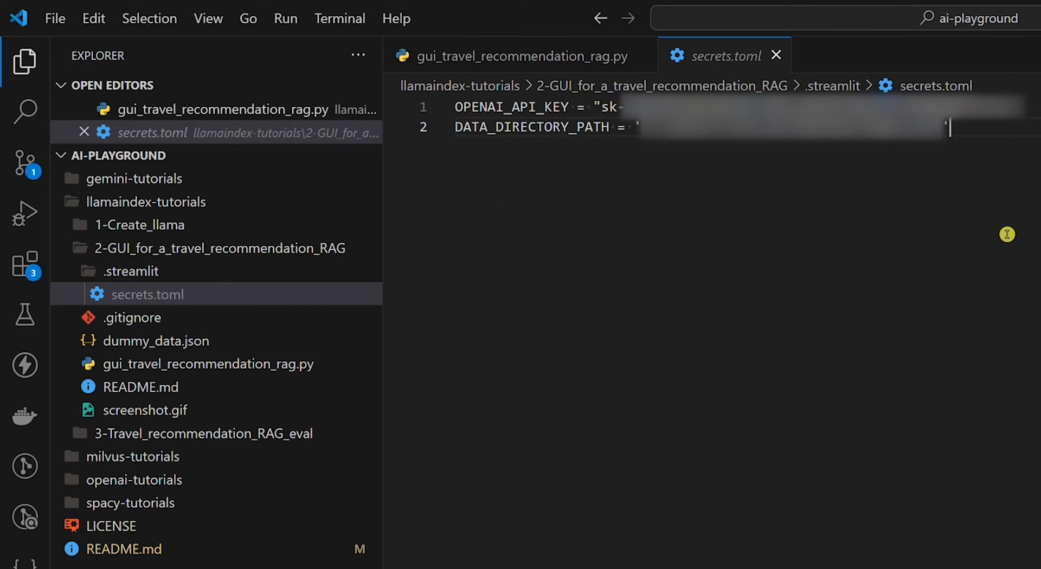
{"action": "left_click", "coordinate": [776, 55]}
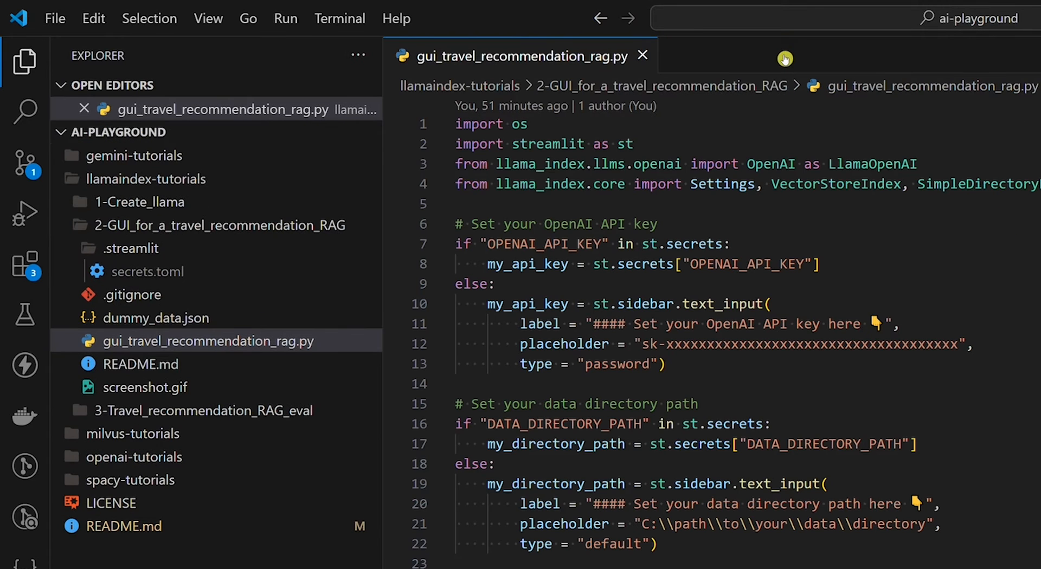
{"action": "mouse_move", "coordinate": [745, 125]}
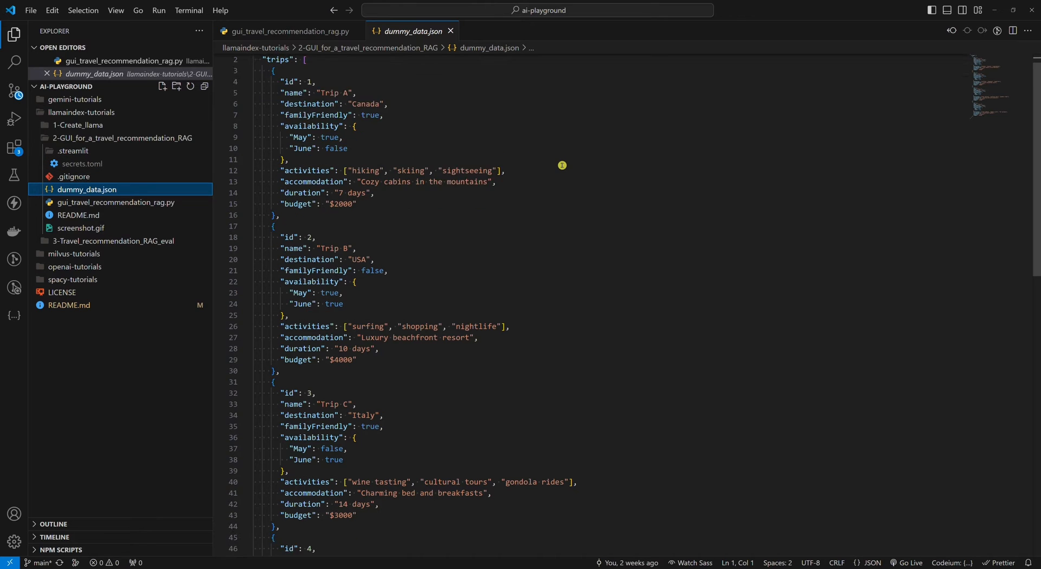
{"action": "scroll", "scroll_direction": "down", "scroll_amount": 3}
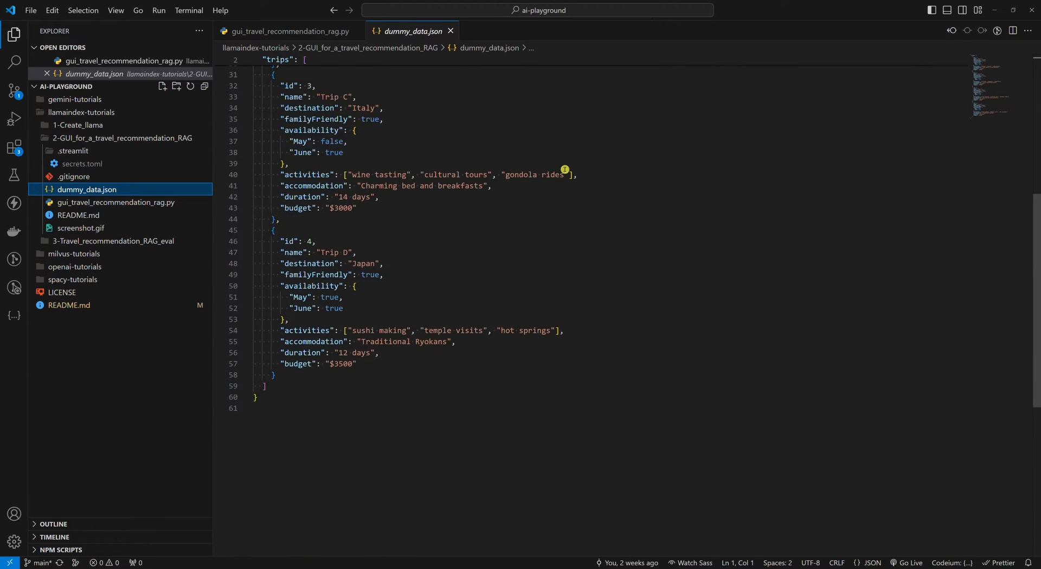
{"action": "scroll", "scroll_direction": "up", "scroll_amount": 3}
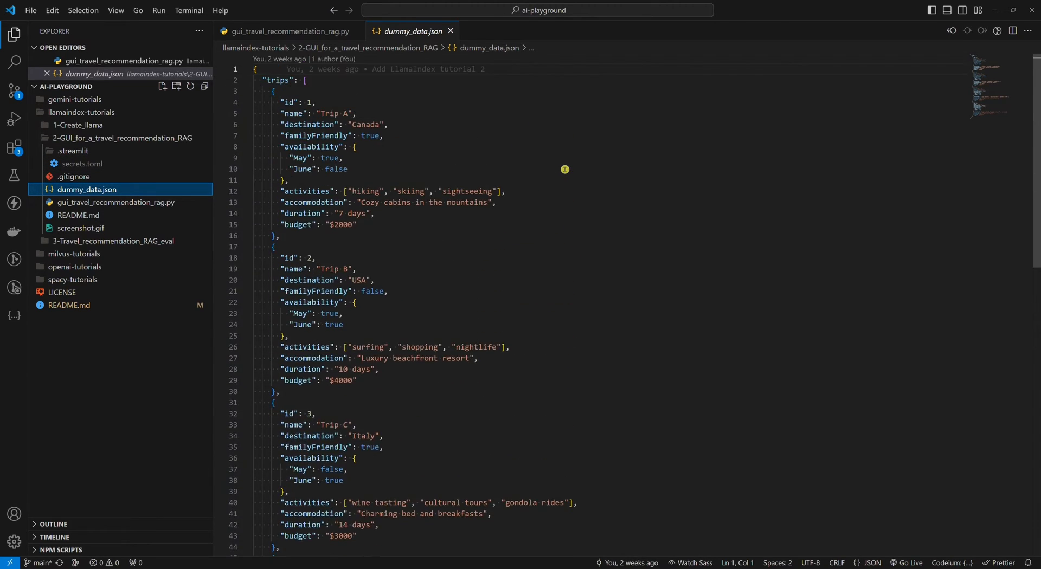
{"action": "mouse_move", "coordinate": [451, 32]}
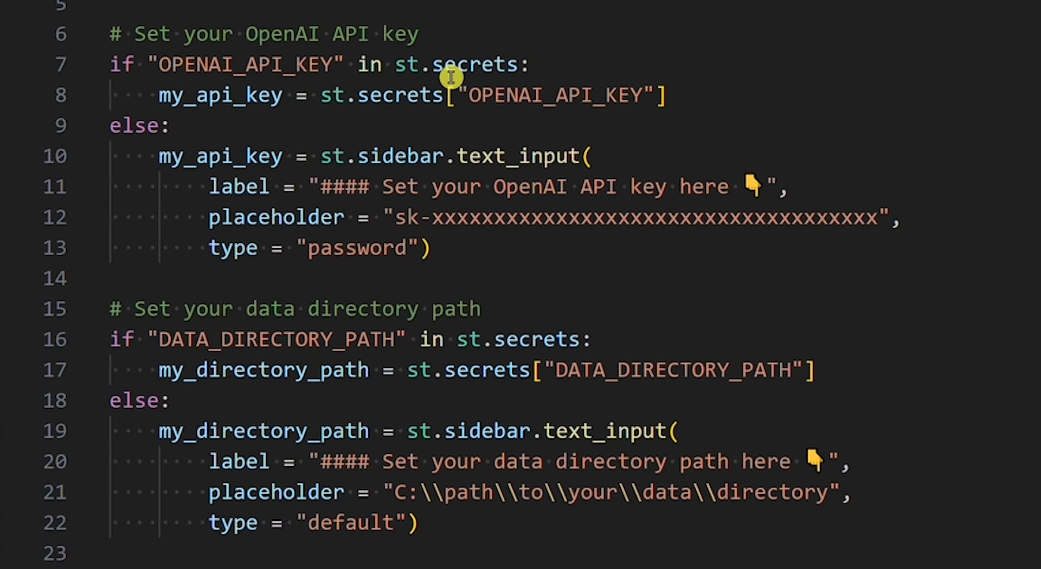
{"action": "mouse_move", "coordinate": [258, 321]}
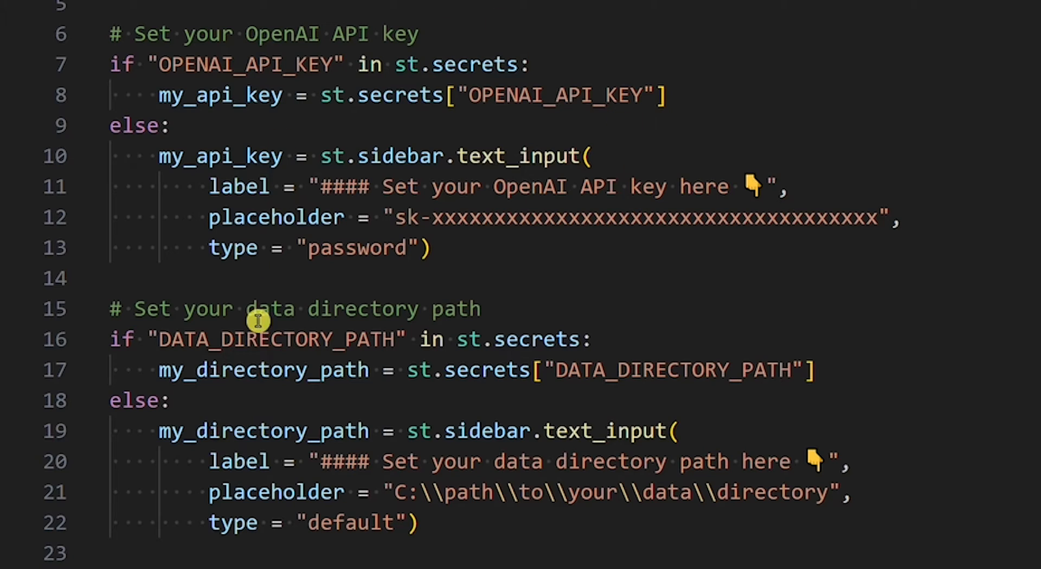
{"action": "mouse_move", "coordinate": [269, 293]}
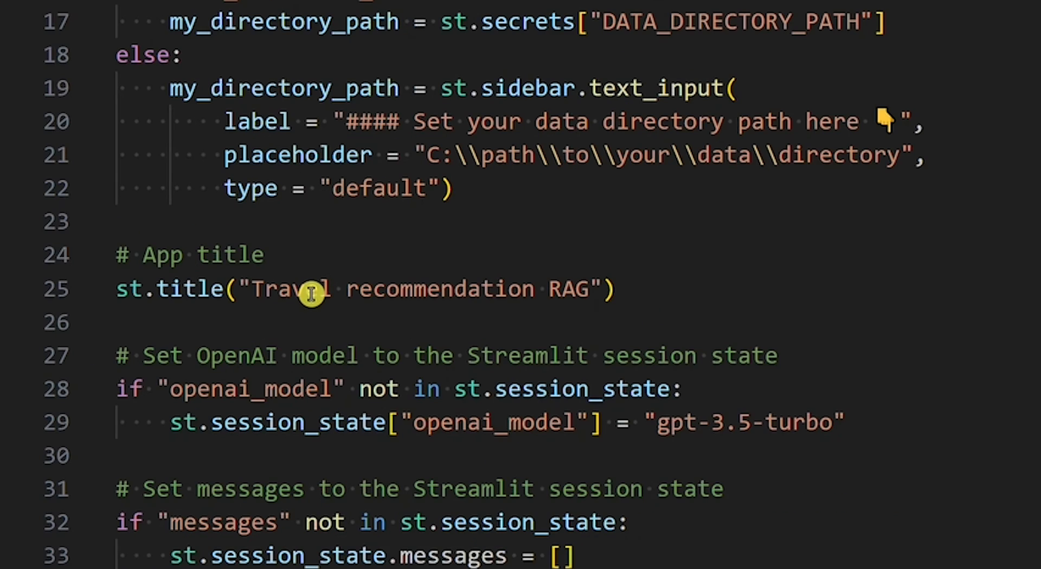
{"action": "mouse_move", "coordinate": [626, 324]}
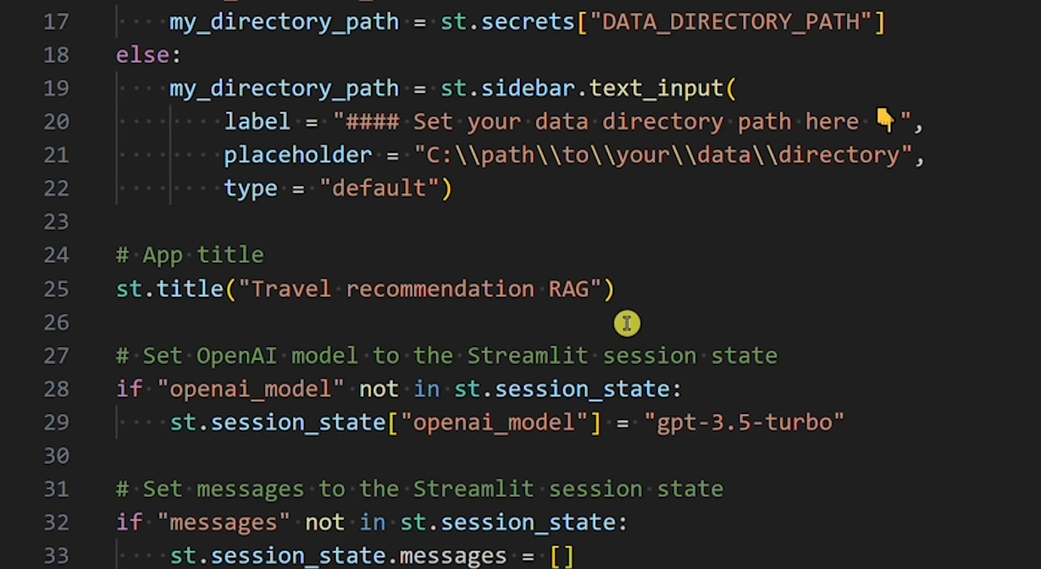
{"action": "scroll", "scroll_direction": "down", "scroll_amount": 3}
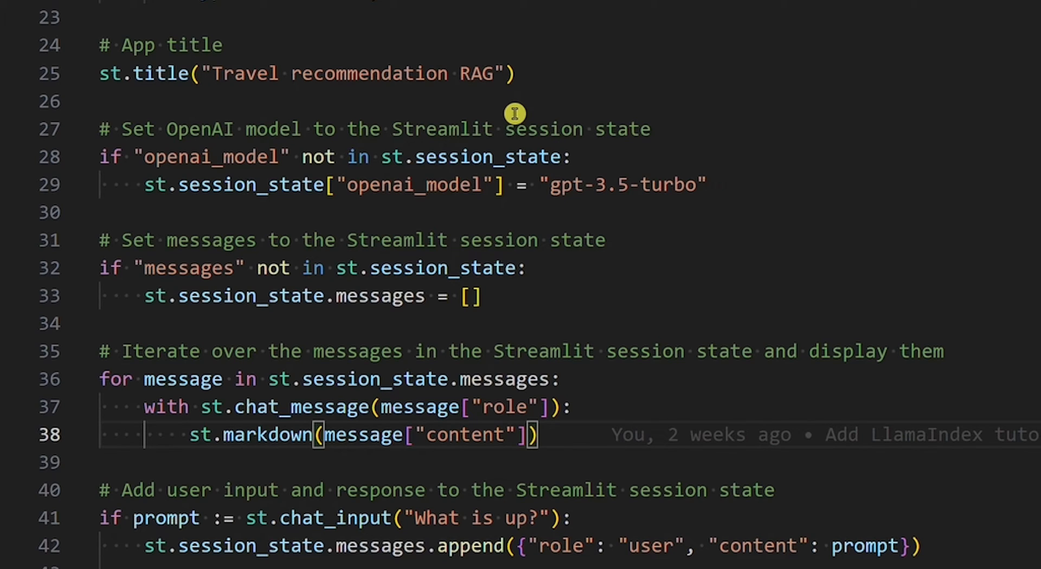
{"action": "mouse_move", "coordinate": [514, 163]}
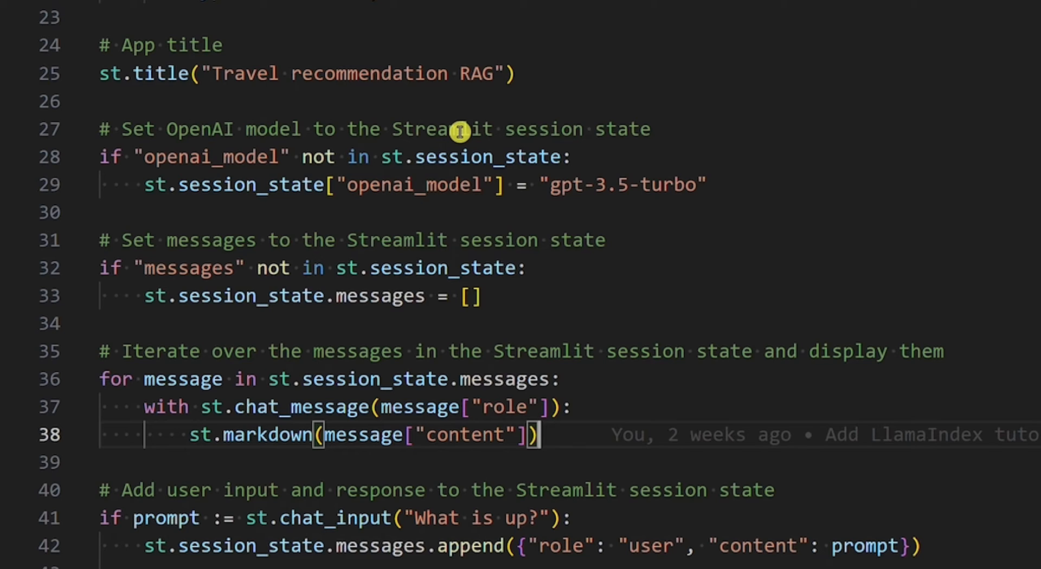
{"action": "mouse_move", "coordinate": [355, 351]}
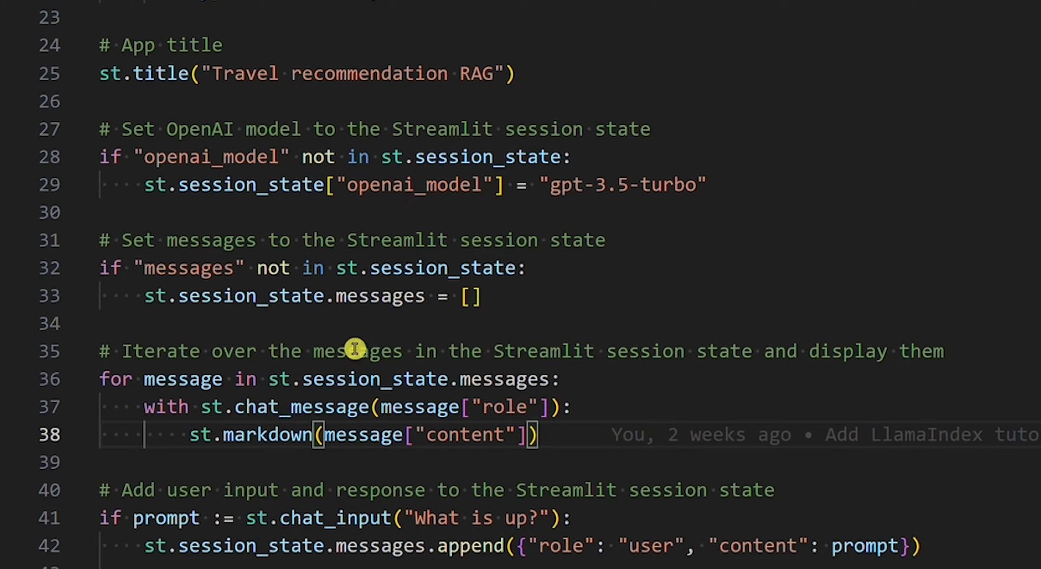
{"action": "mouse_move", "coordinate": [412, 252]}
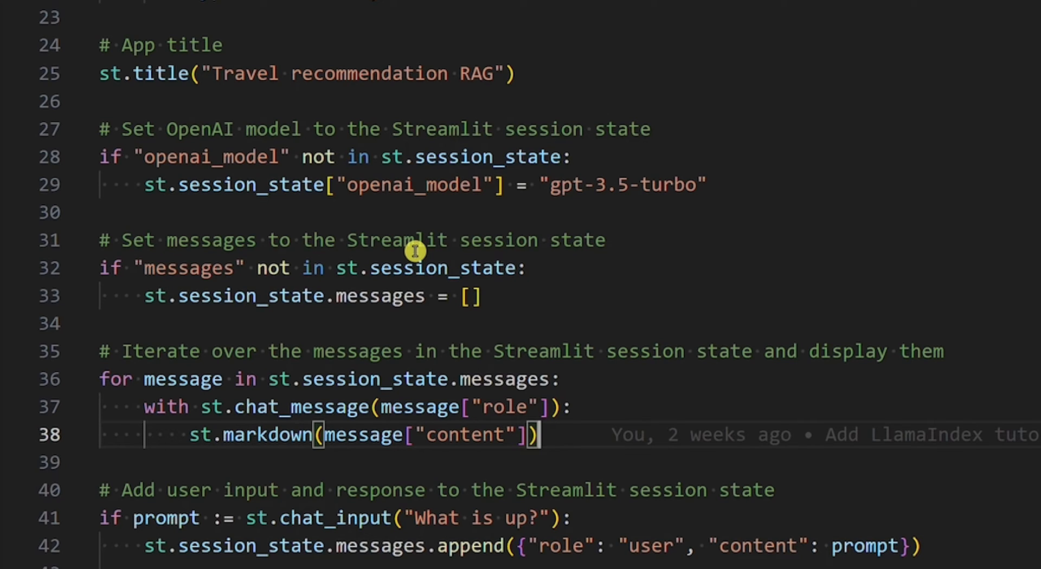
{"action": "mouse_move", "coordinate": [521, 390]}
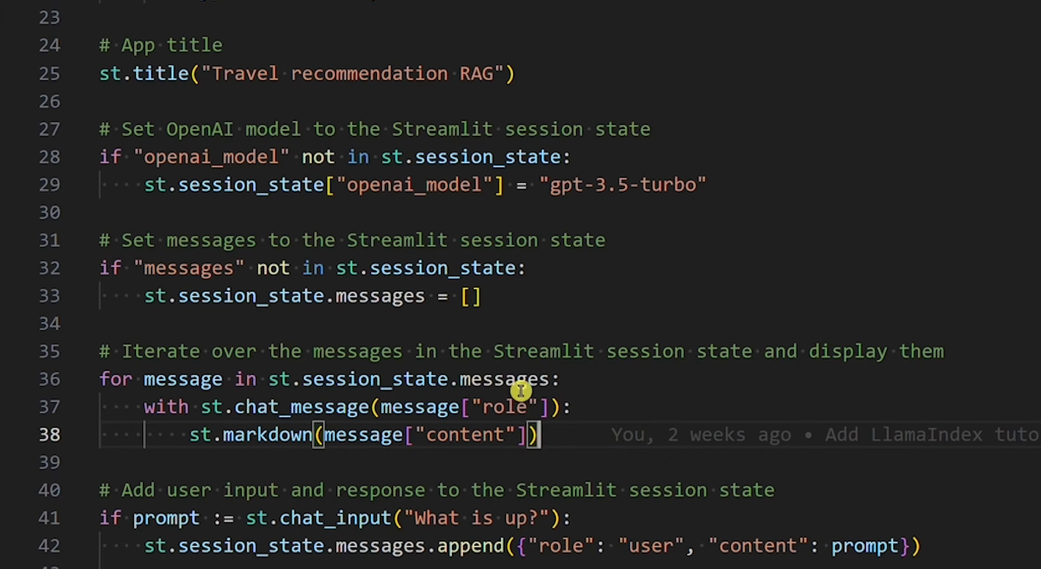
{"action": "mouse_move", "coordinate": [448, 368]}
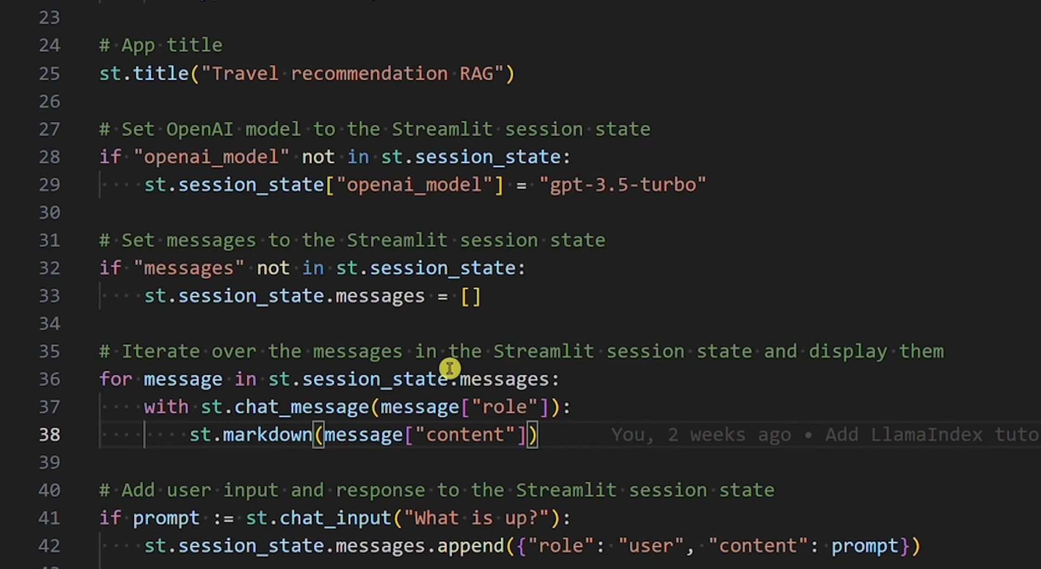
- Scroll to the LlamaOpenAI setup with the travel-assistant prompt, API key and 250 max tokens
{"action": "scroll", "scroll_direction": "down", "scroll_amount": 3}
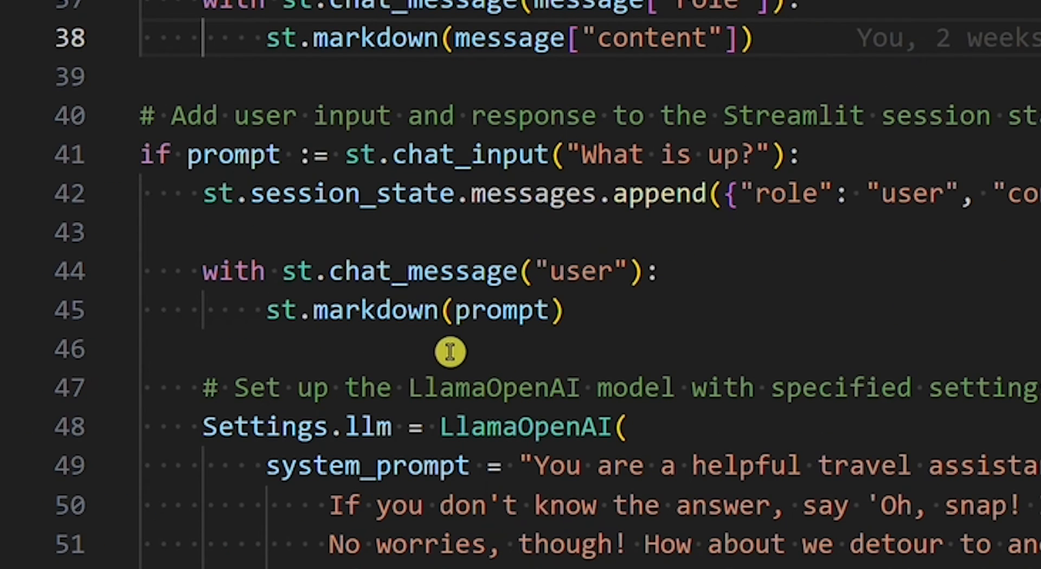
{"action": "mouse_move", "coordinate": [291, 331]}
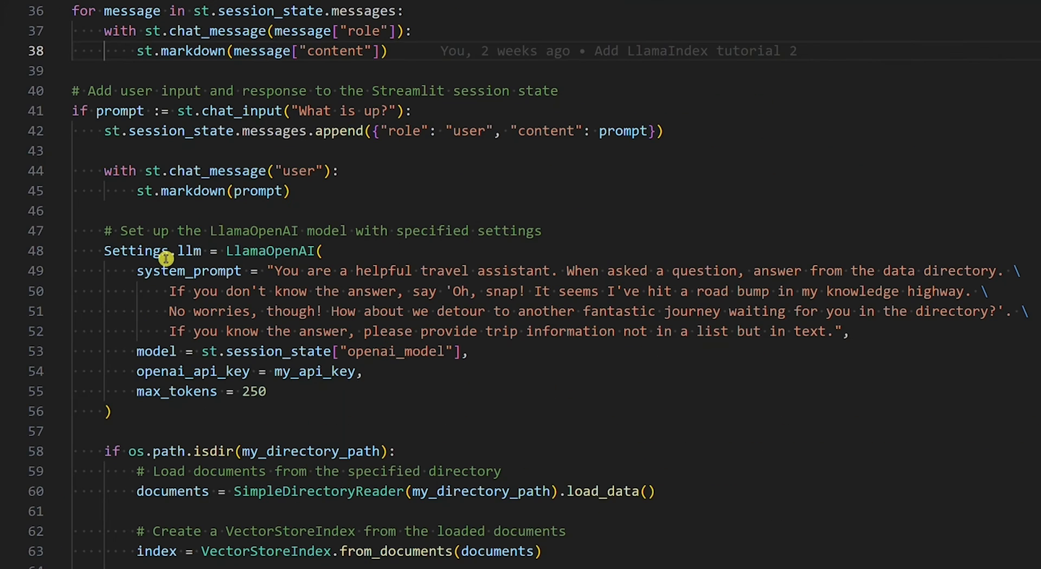
{"action": "mouse_move", "coordinate": [187, 250]}
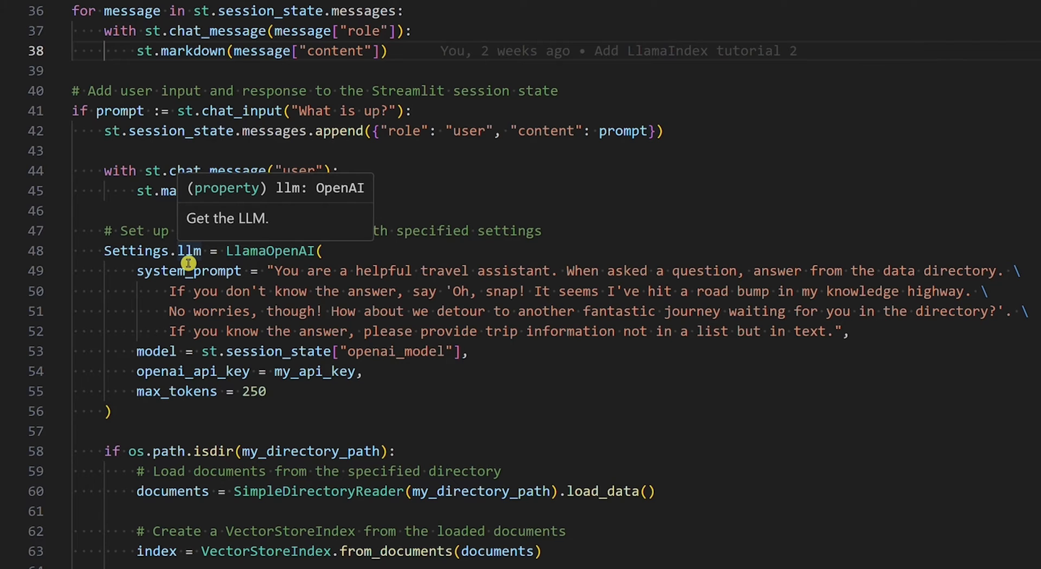
{"action": "mouse_move", "coordinate": [153, 352]}
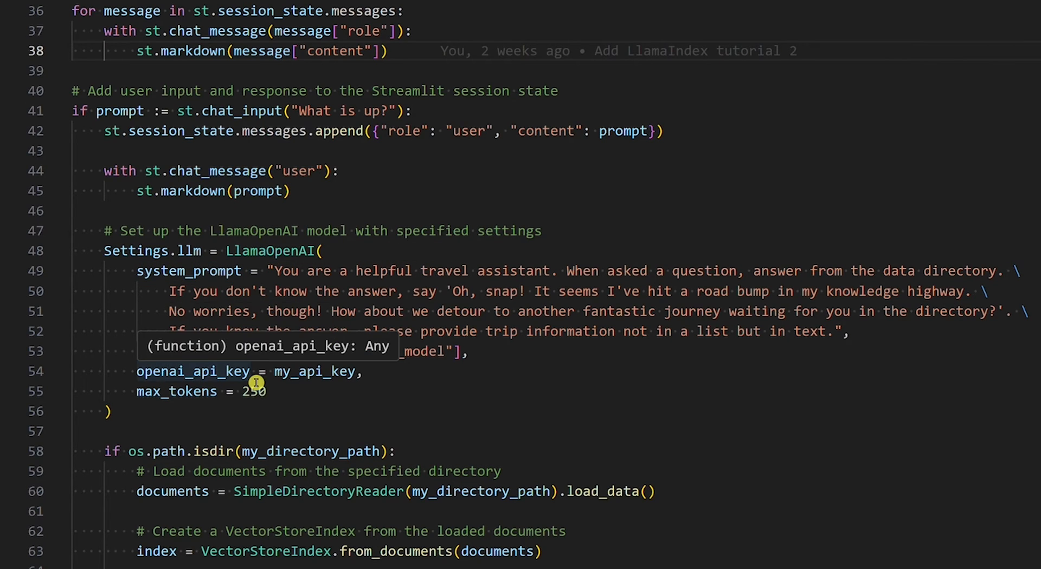
{"action": "mouse_move", "coordinate": [175, 392]}
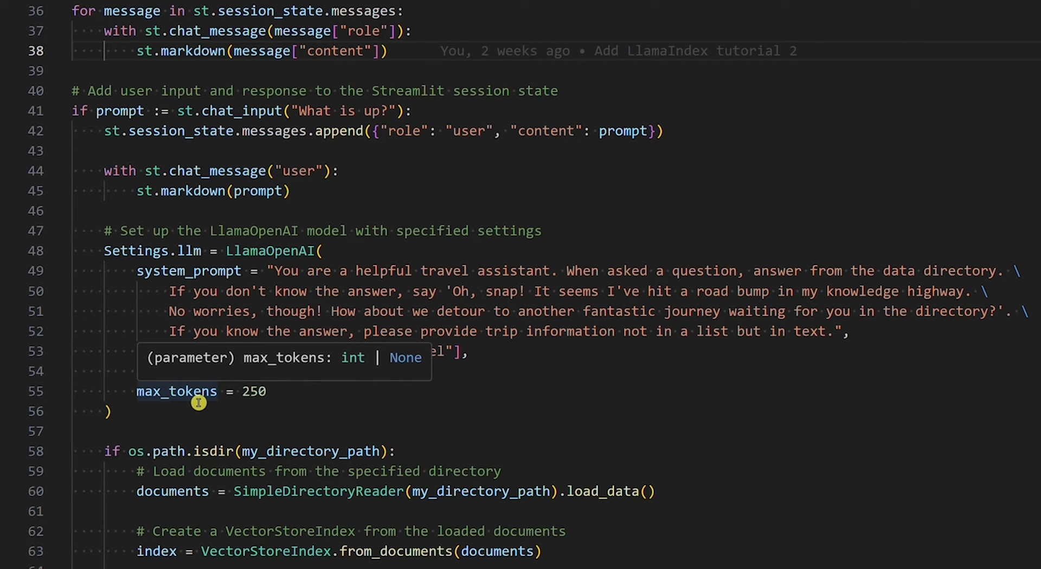
{"action": "mouse_move", "coordinate": [270, 281]}
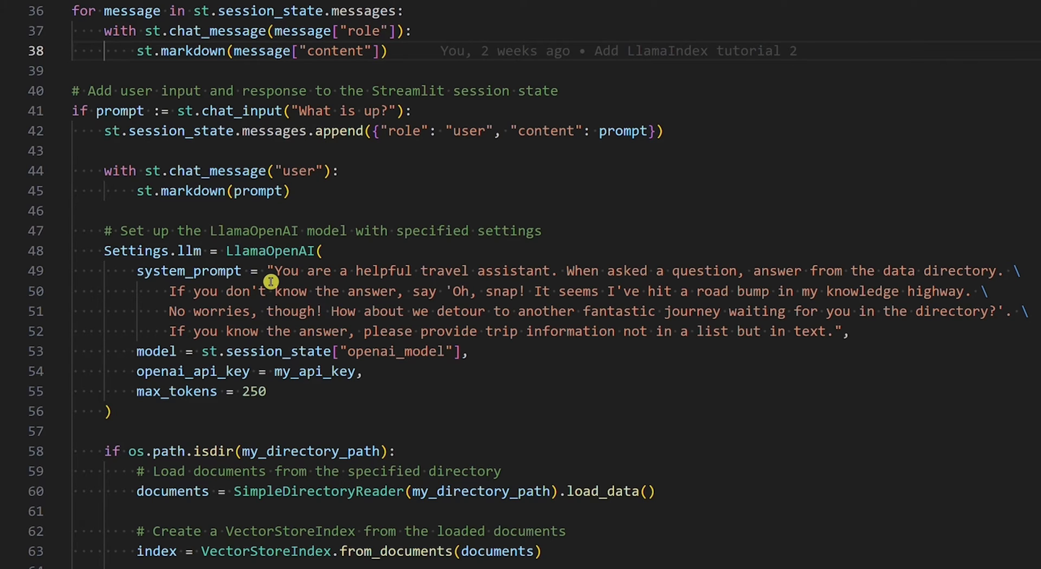
{"action": "mouse_move", "coordinate": [493, 279]}
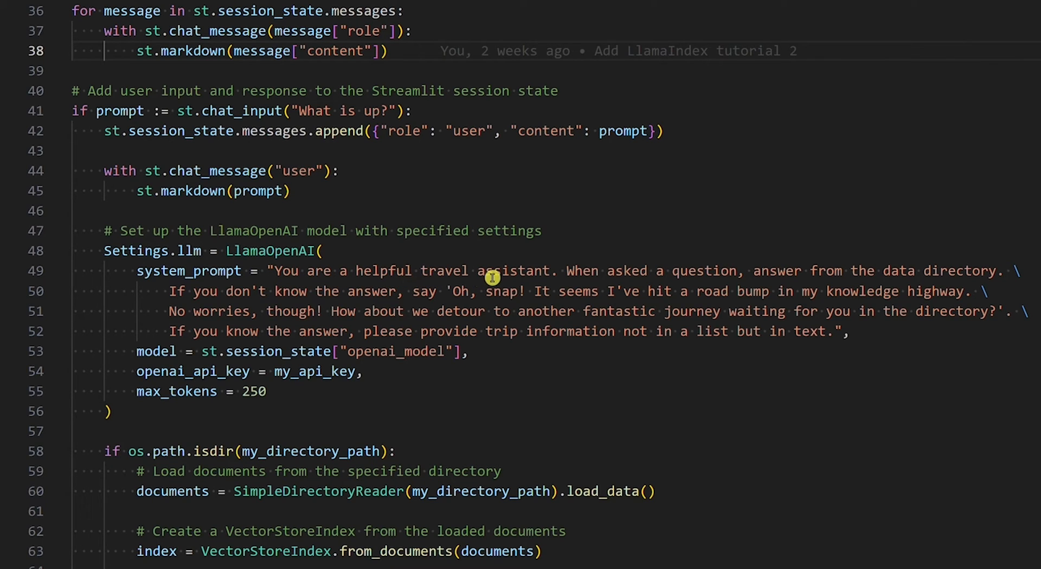
{"action": "mouse_move", "coordinate": [888, 275]}
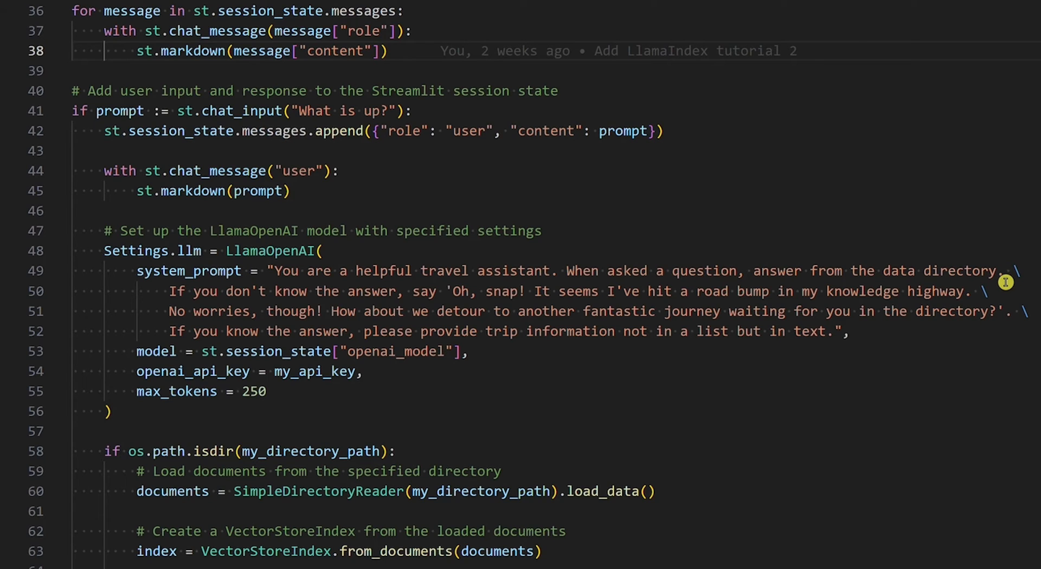
{"action": "mouse_move", "coordinate": [222, 363]}
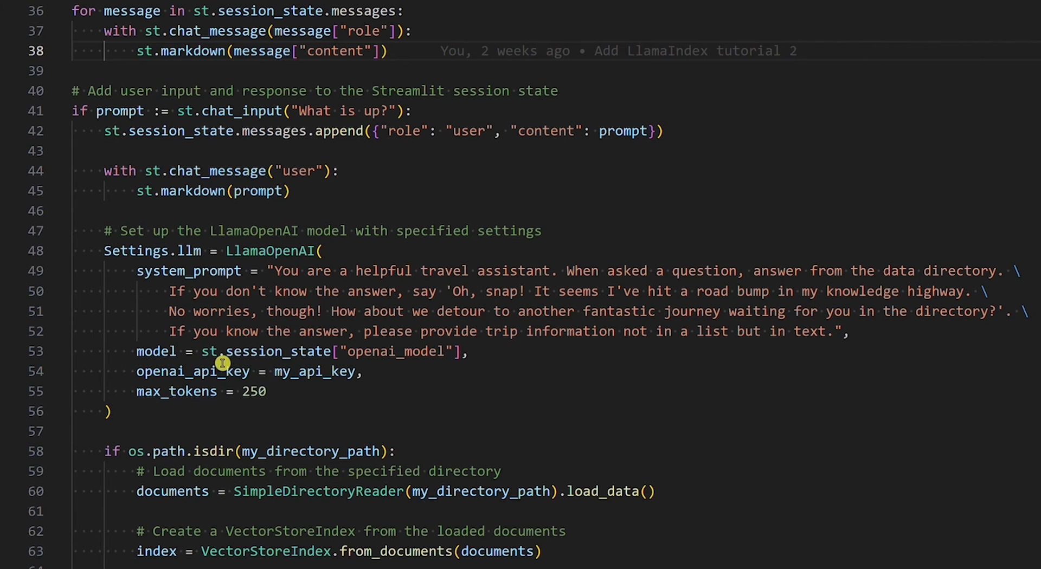
{"action": "mouse_move", "coordinate": [419, 363]}
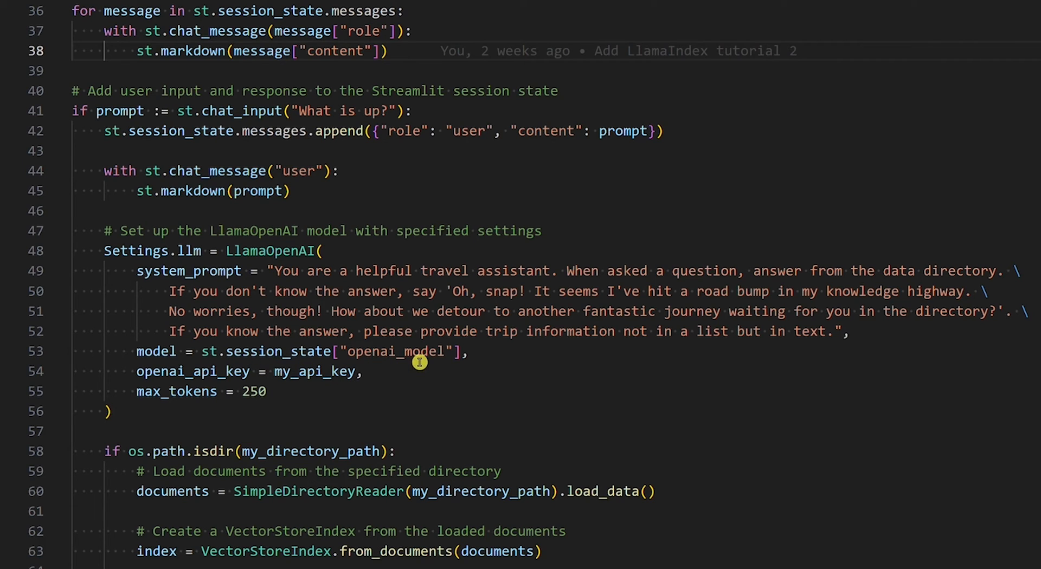
{"action": "mouse_move", "coordinate": [311, 372]}
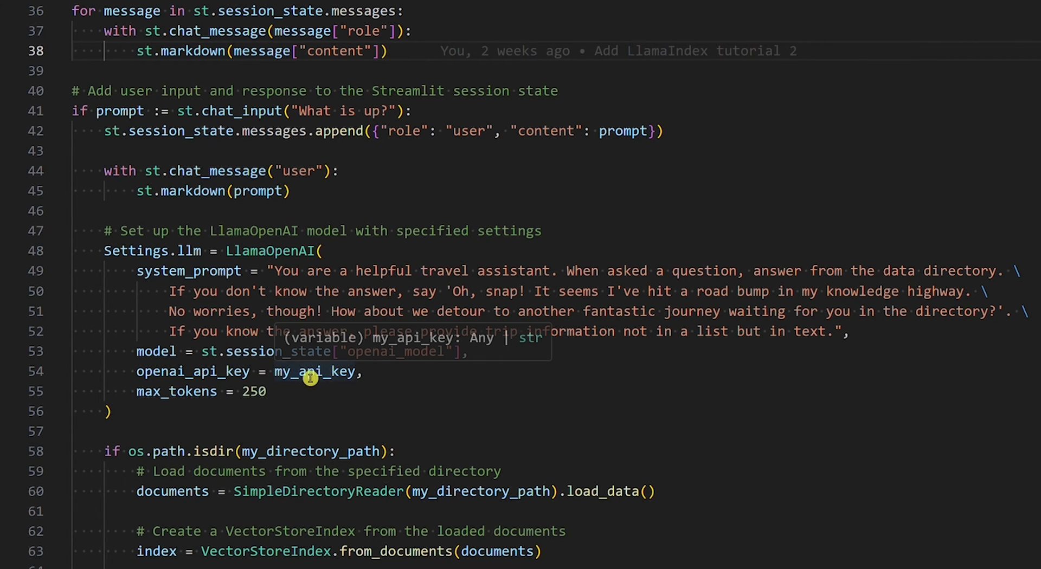
{"action": "mouse_move", "coordinate": [365, 379]}
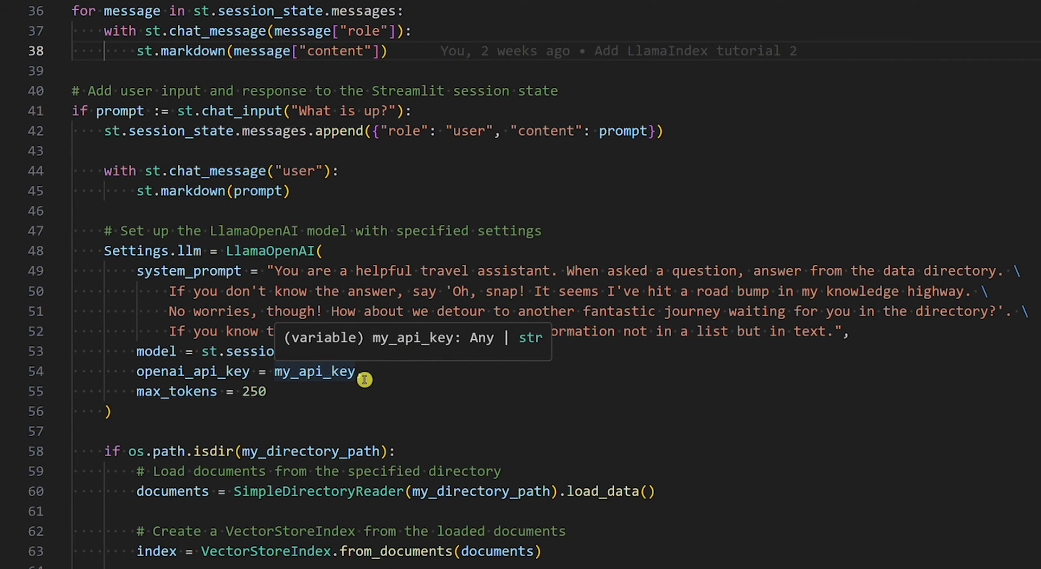
{"action": "mouse_move", "coordinate": [262, 390]}
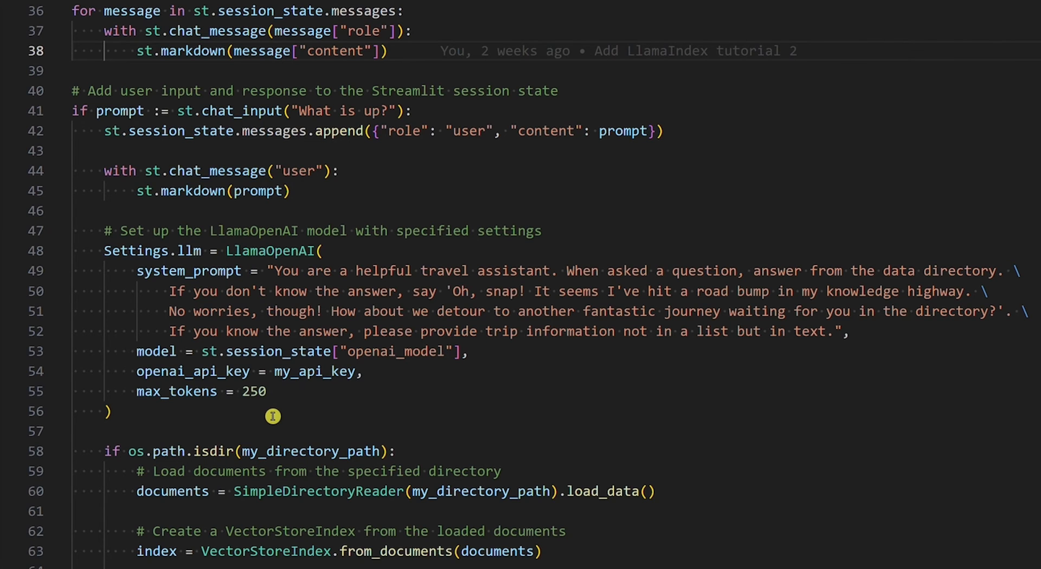
{"action": "scroll", "scroll_direction": "down", "scroll_amount": 3}
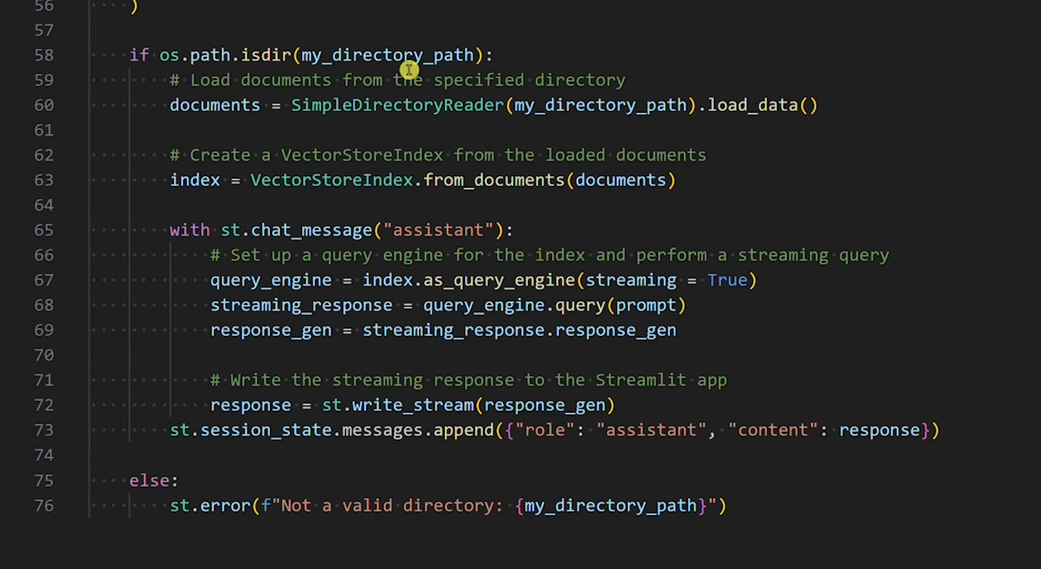
{"action": "mouse_move", "coordinate": [491, 64]}
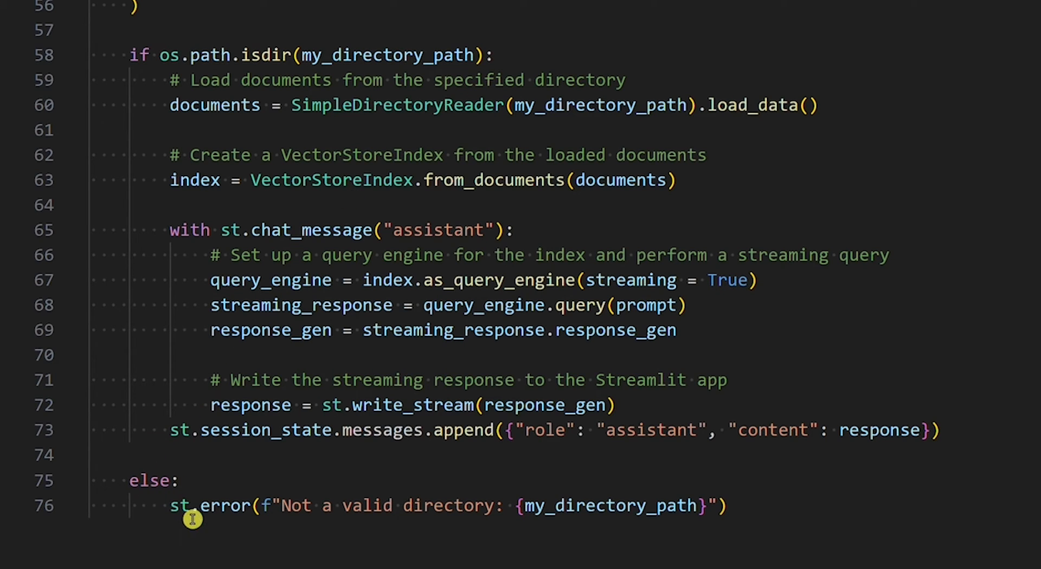
{"action": "mouse_move", "coordinate": [748, 515]}
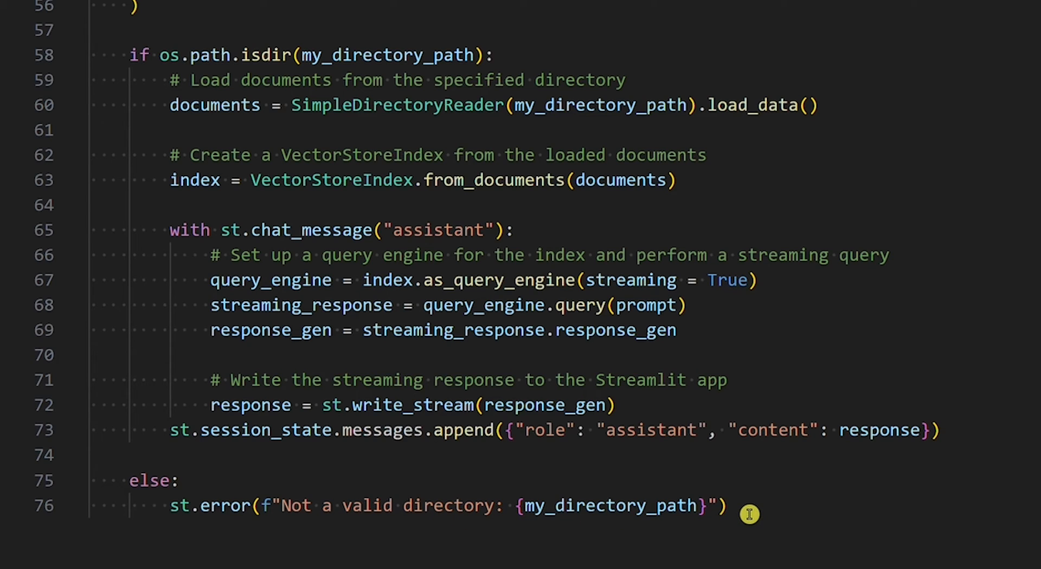
{"action": "mouse_move", "coordinate": [334, 118]}
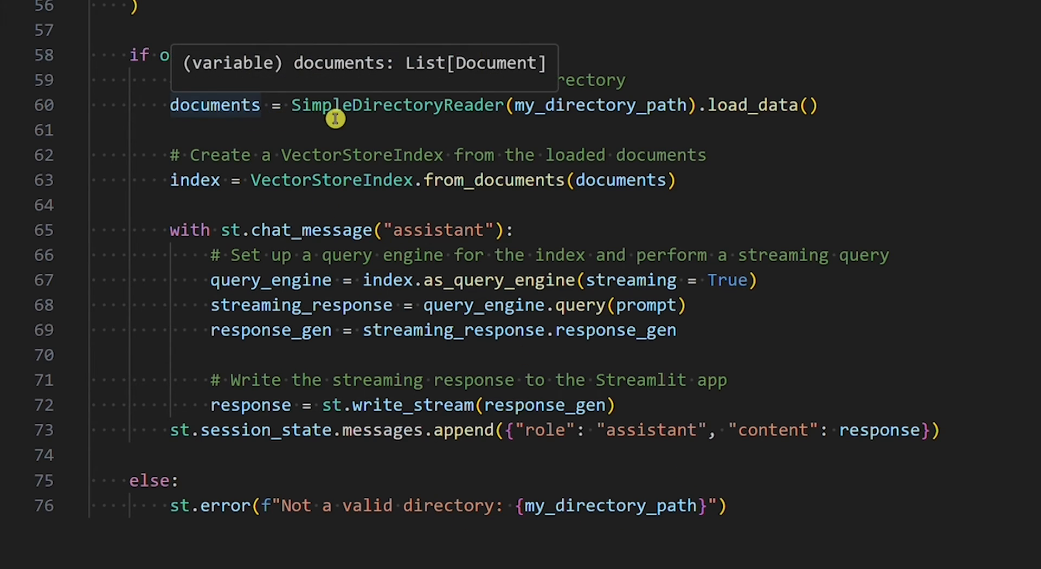
{"action": "mouse_move", "coordinate": [775, 105]}
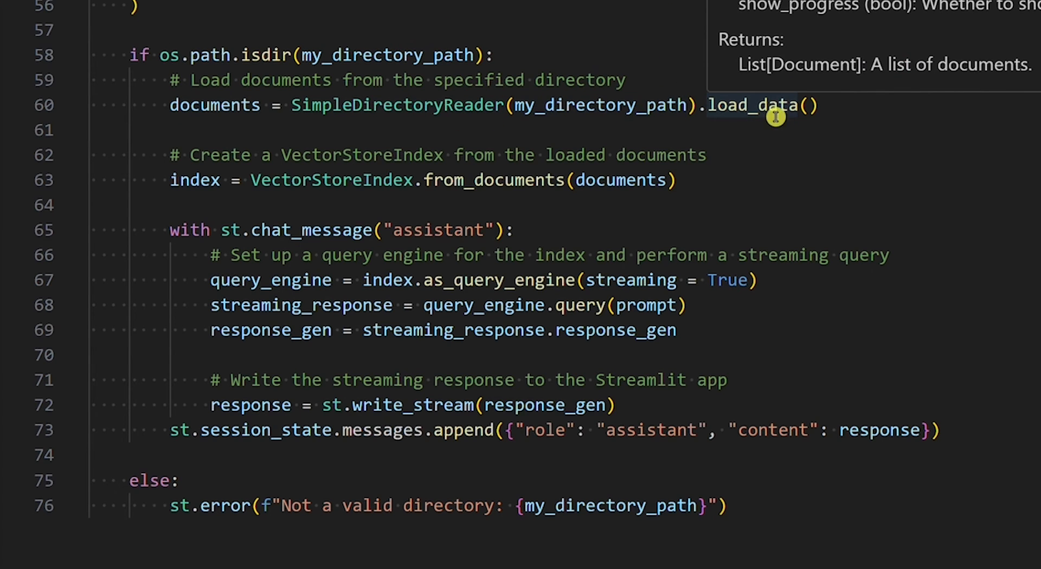
{"action": "mouse_move", "coordinate": [490, 194]}
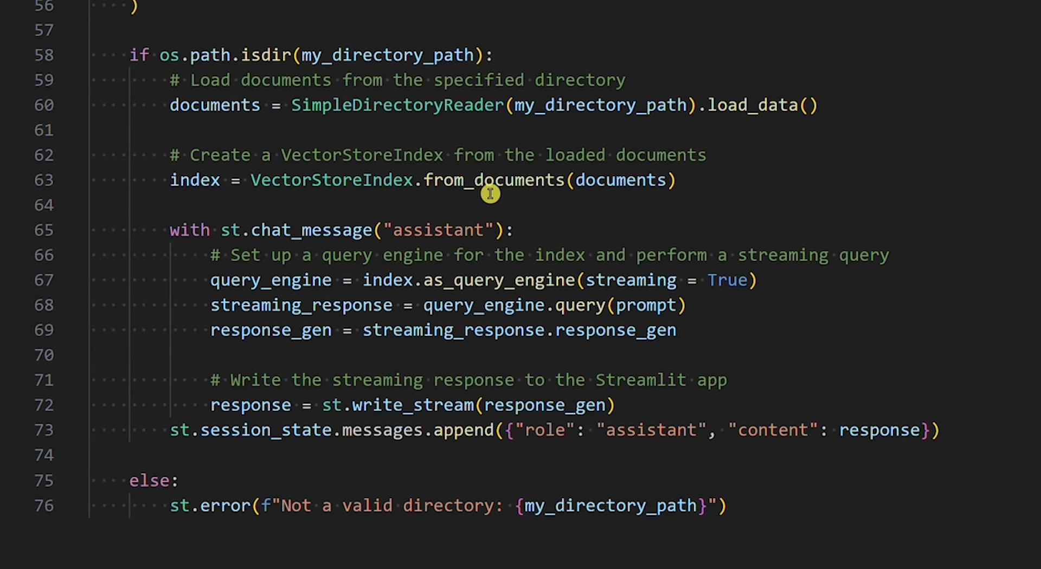
{"action": "mouse_move", "coordinate": [717, 195]}
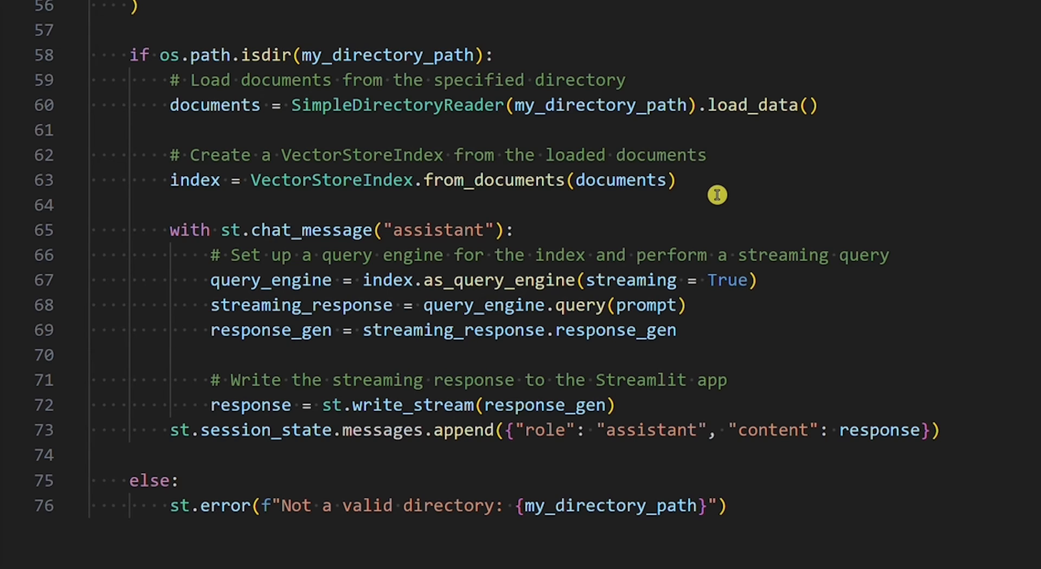
{"action": "mouse_move", "coordinate": [436, 221]}
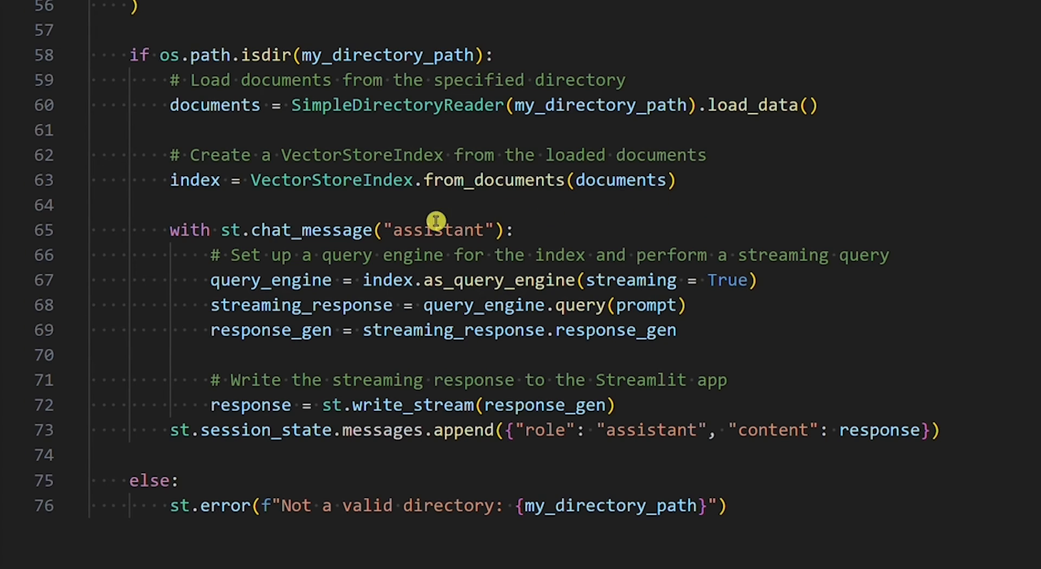
{"action": "mouse_move", "coordinate": [391, 279]}
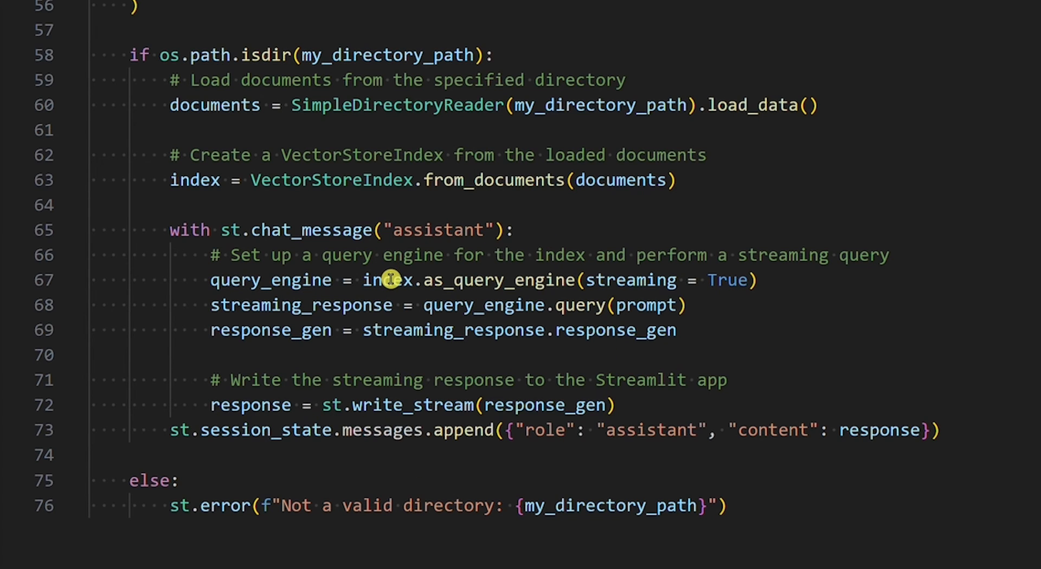
{"action": "mouse_move", "coordinate": [390, 280]}
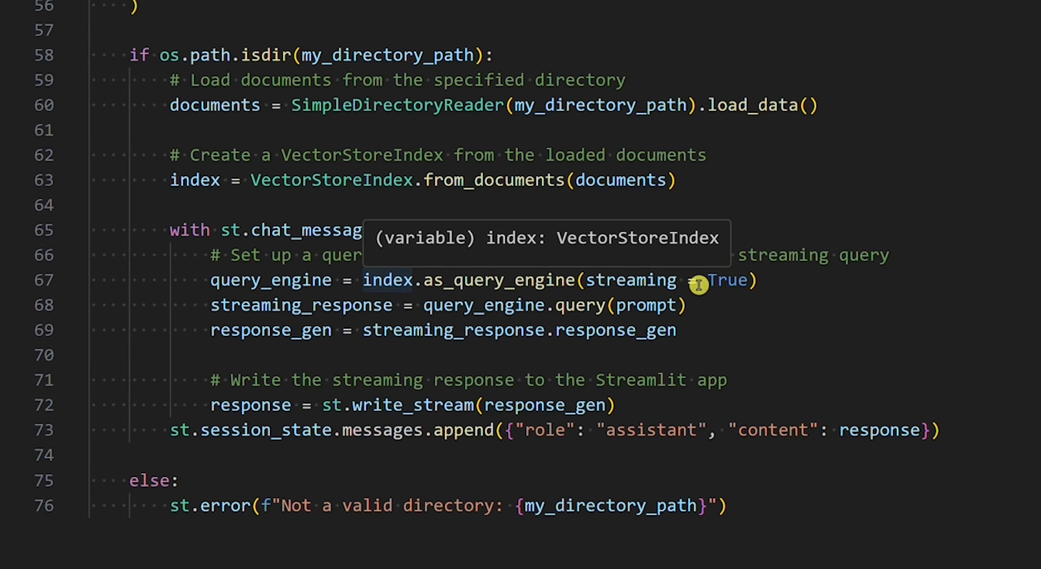
{"action": "mouse_move", "coordinate": [625, 294]}
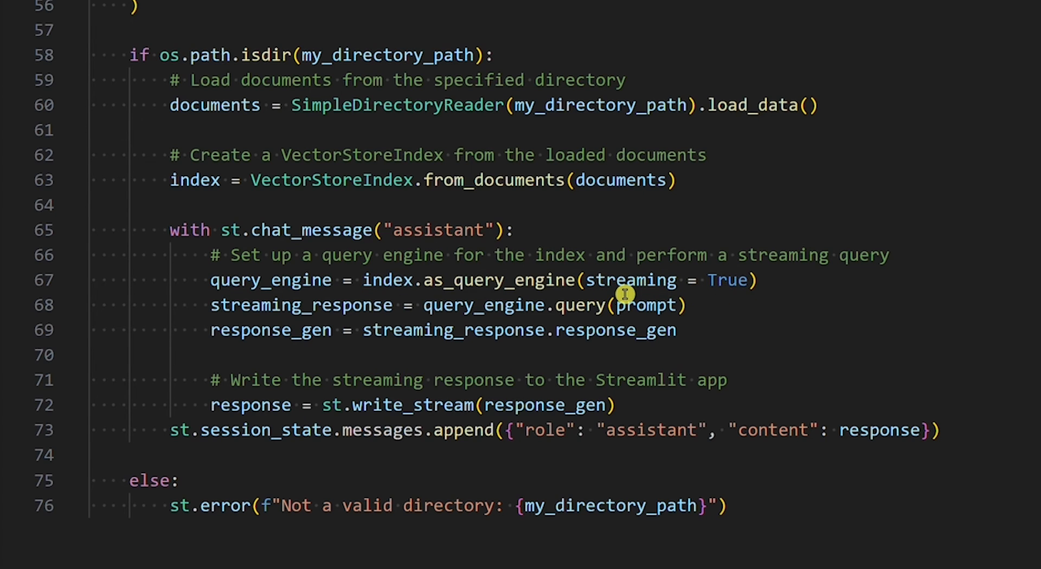
{"action": "mouse_move", "coordinate": [398, 406]}
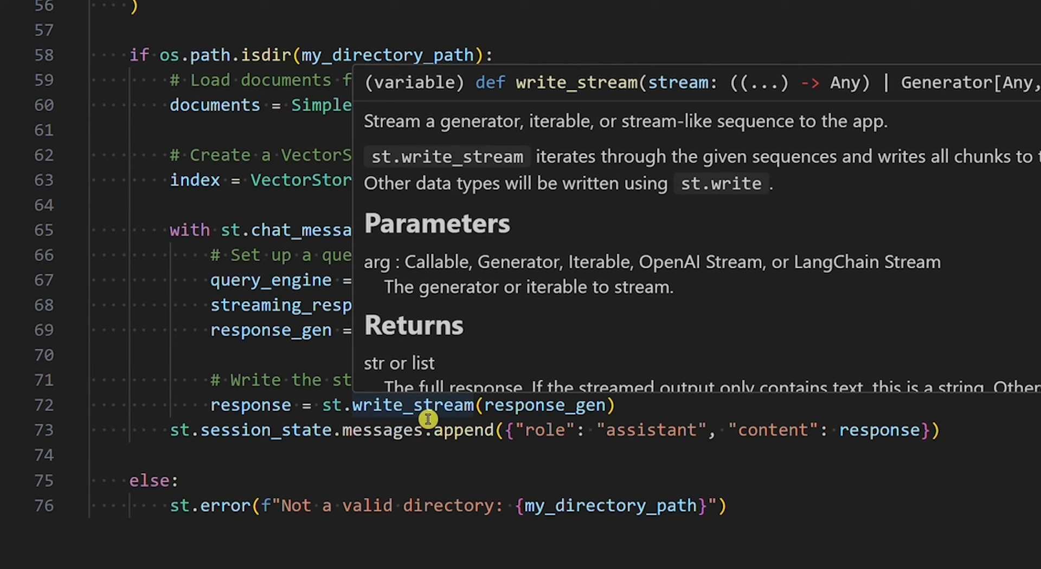
{"action": "mouse_move", "coordinate": [271, 446]}
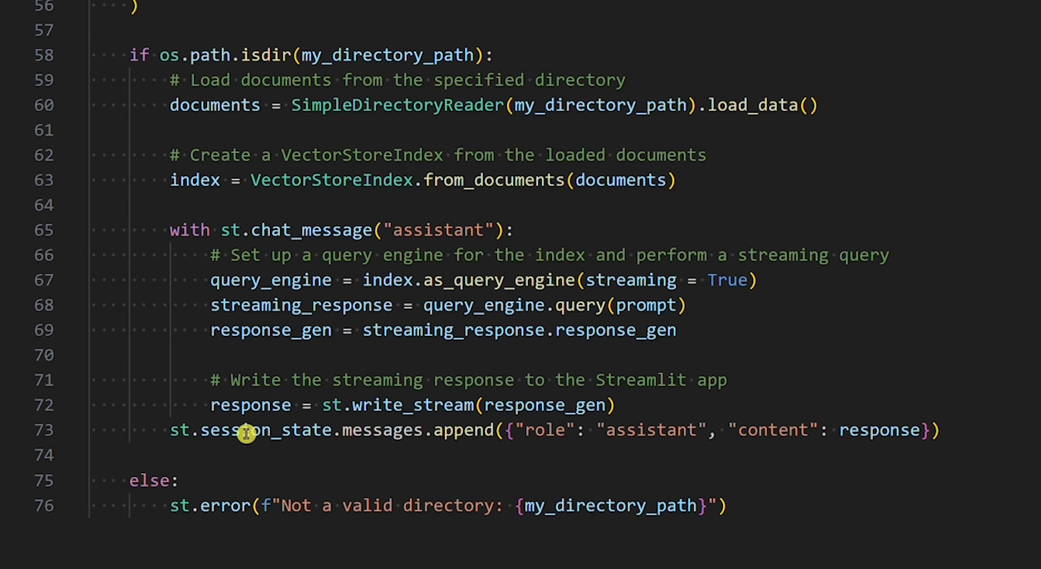
{"action": "mouse_move", "coordinate": [995, 449]}
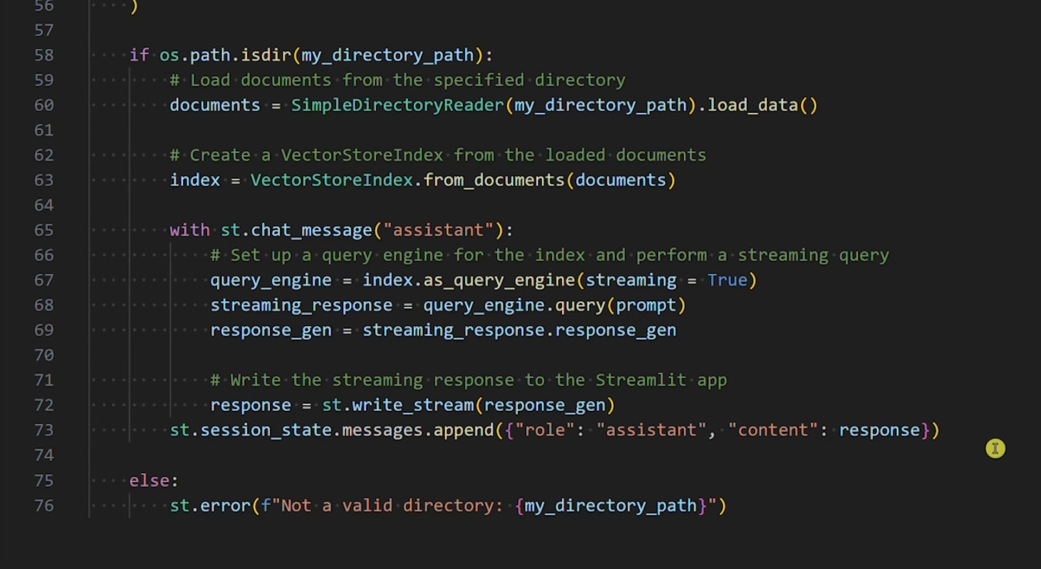
{"action": "scroll", "scroll_direction": "up", "scroll_amount": 3}
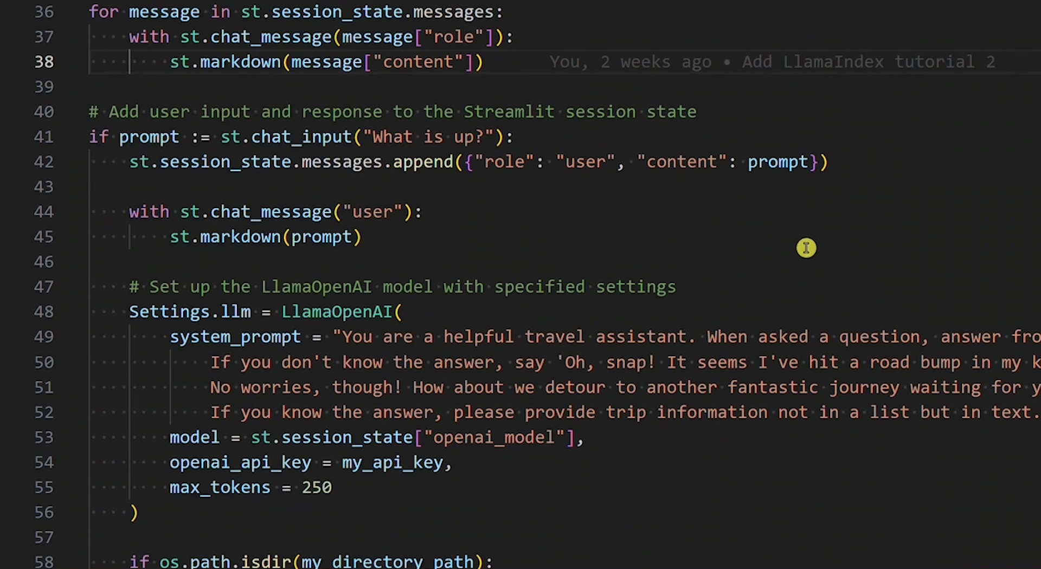
{"action": "mouse_move", "coordinate": [237, 172]}
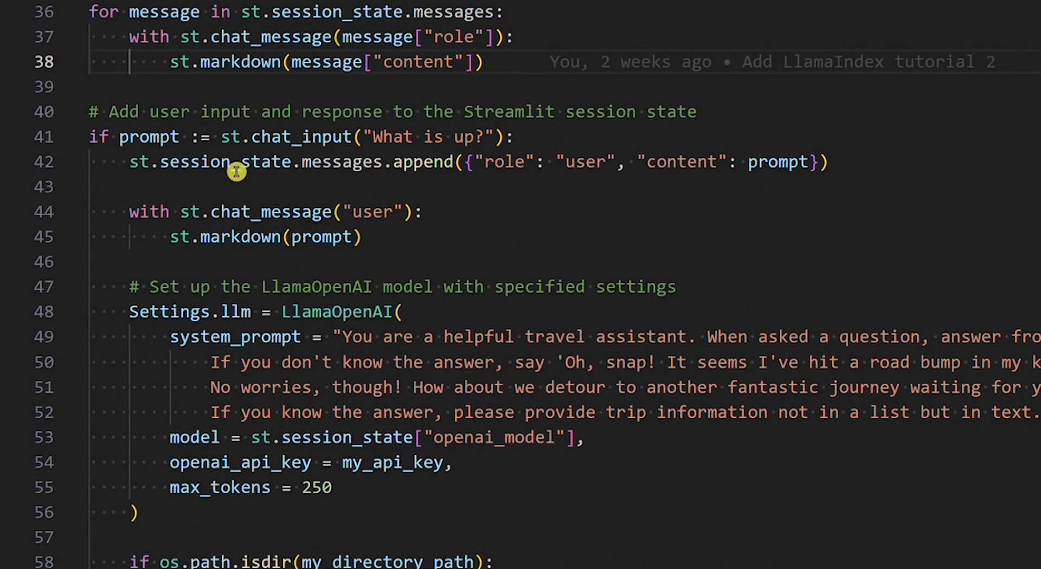
{"action": "mouse_move", "coordinate": [608, 191]}
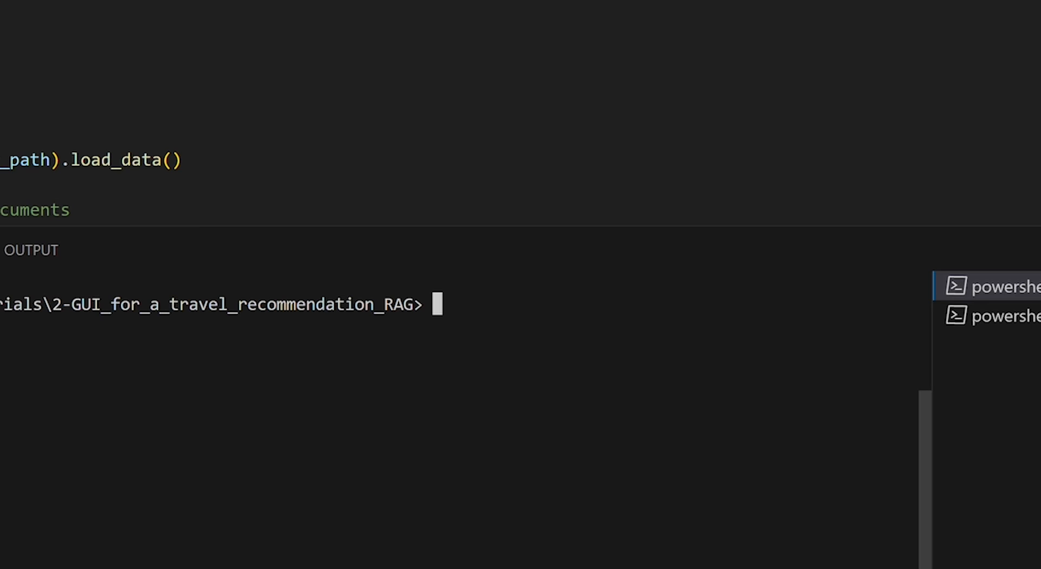
{"action": "mouse_move", "coordinate": [498, 400]}
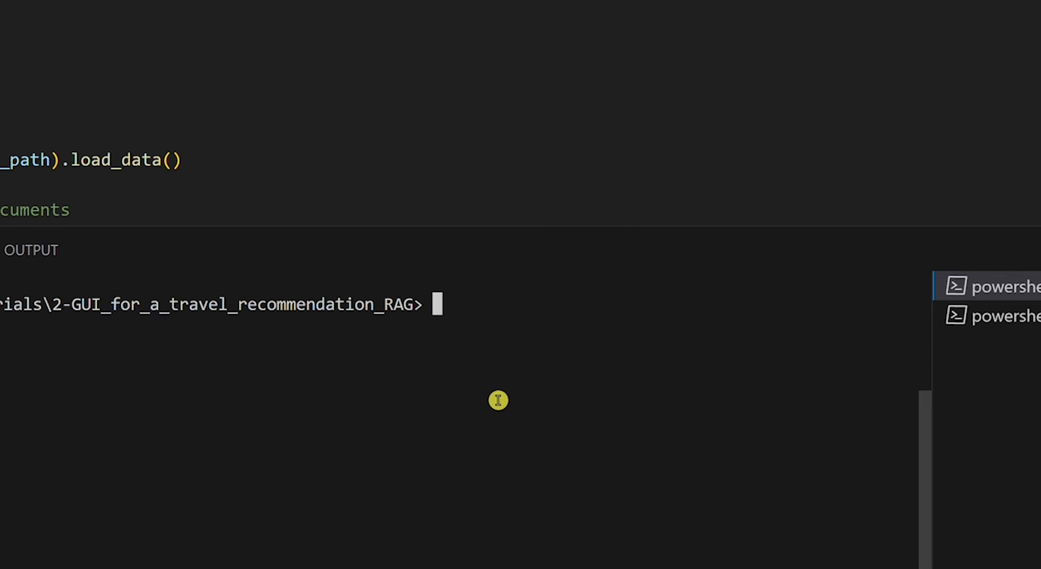
- Enter 'streamlit run gui_travel_recommendation_' in the terminal to launch the app
{"action": "type", "text": "streamlit run"}
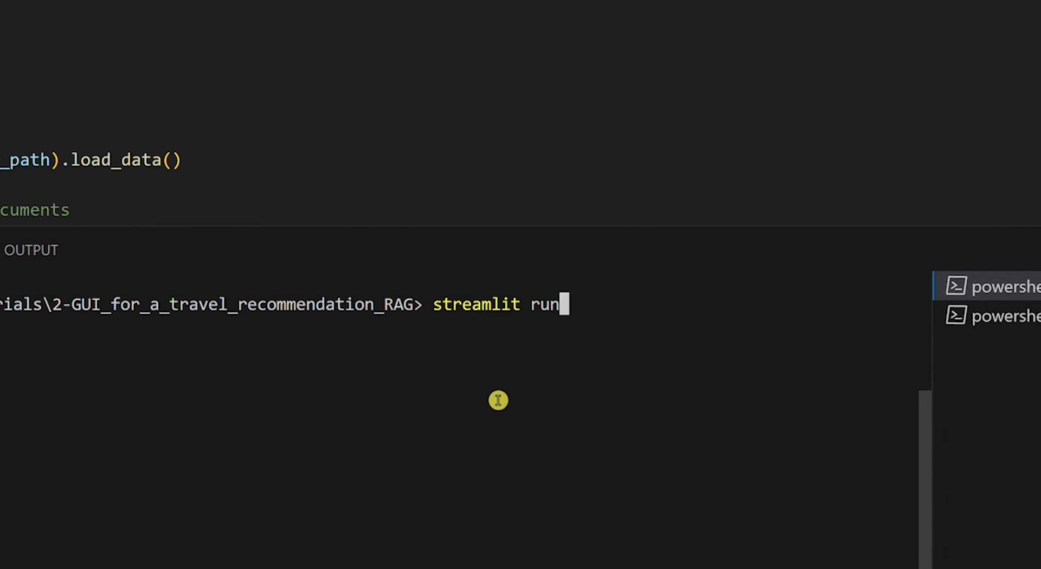
{"action": "type", "text": "gui_travel"}
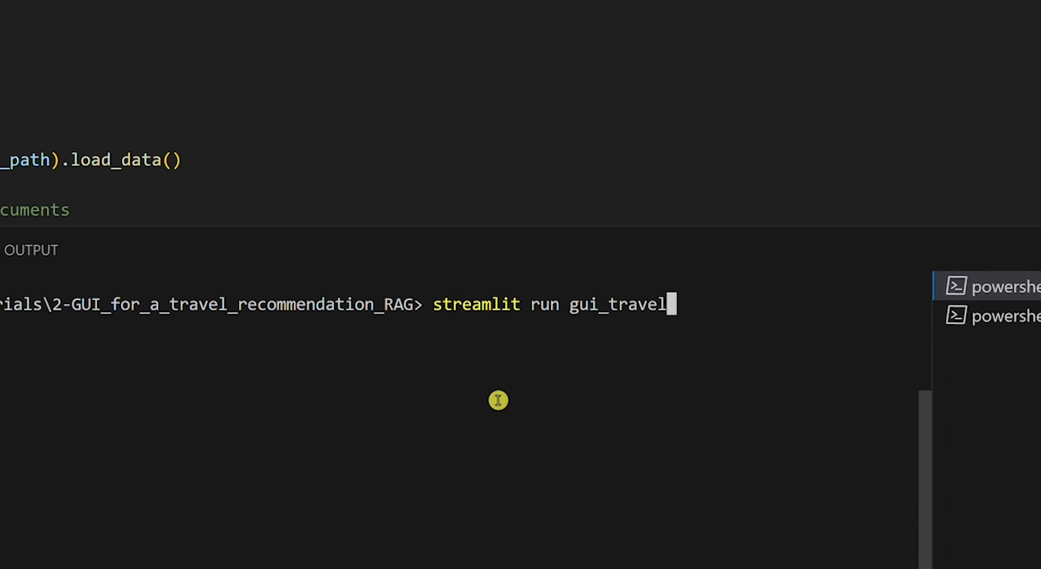
{"action": "type", "text": "_recommendation_"}
{"action": "type", "text": "I have a family. W"}
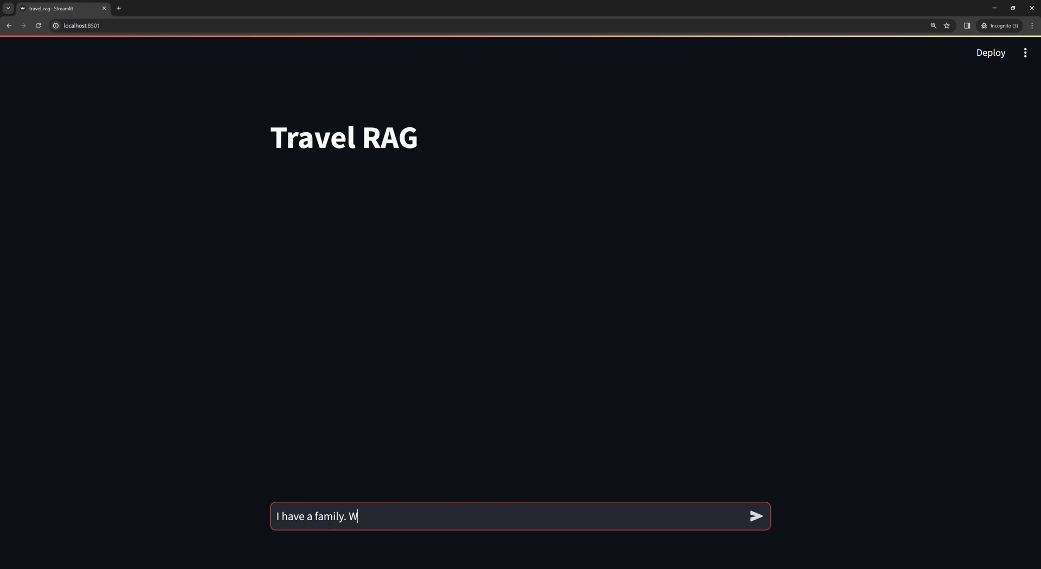
- Ask 'I have a family. Where can I travel?' and begin a follow-up 'My budget is $20'
{"action": "type", "text": "here can I travel?"}
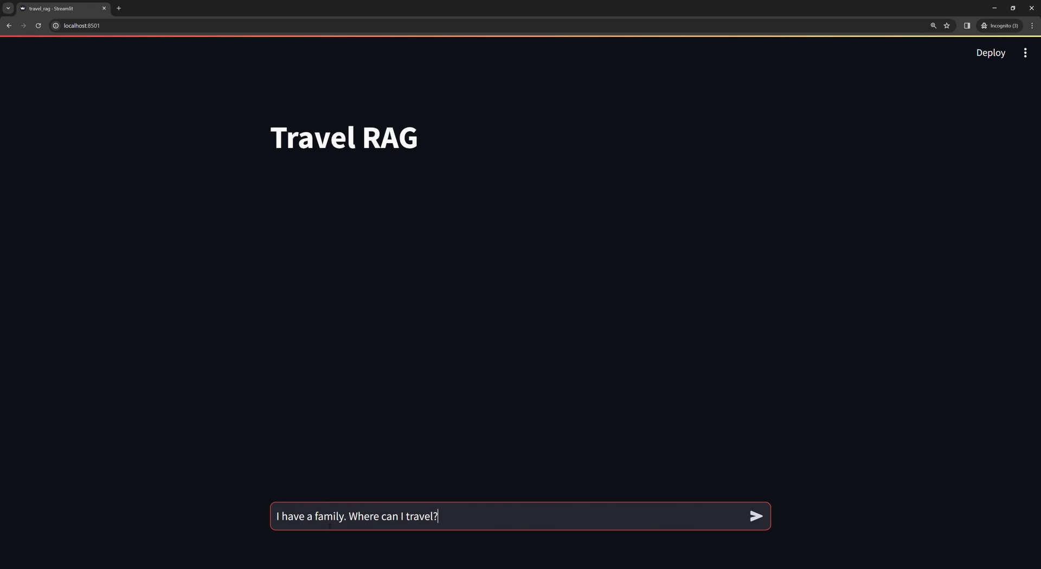
{"action": "left_click", "coordinate": [756, 516]}
{"action": "type", "text": "M"}
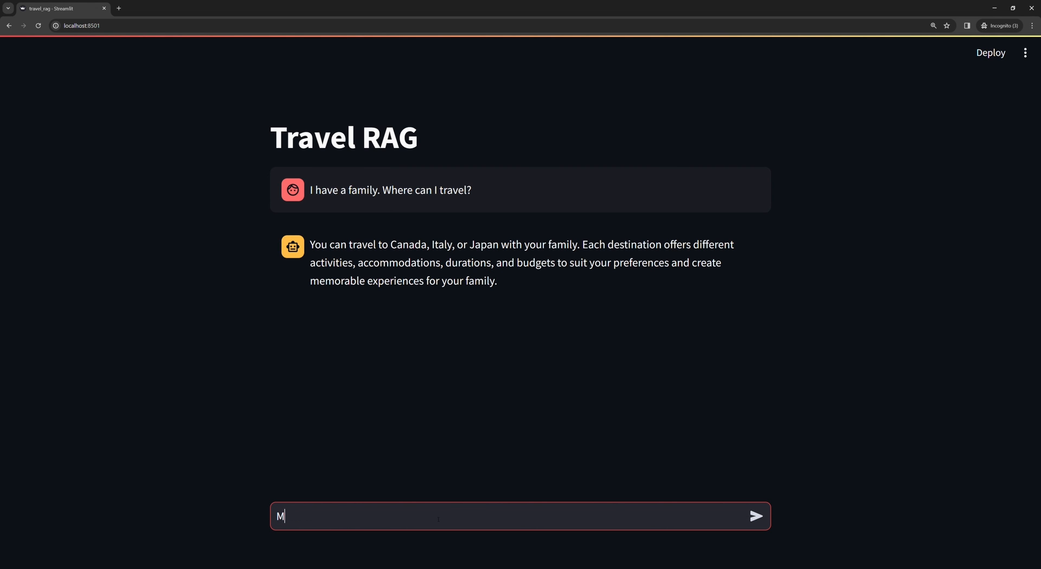
{"action": "type", "text": "y budget is $20"}
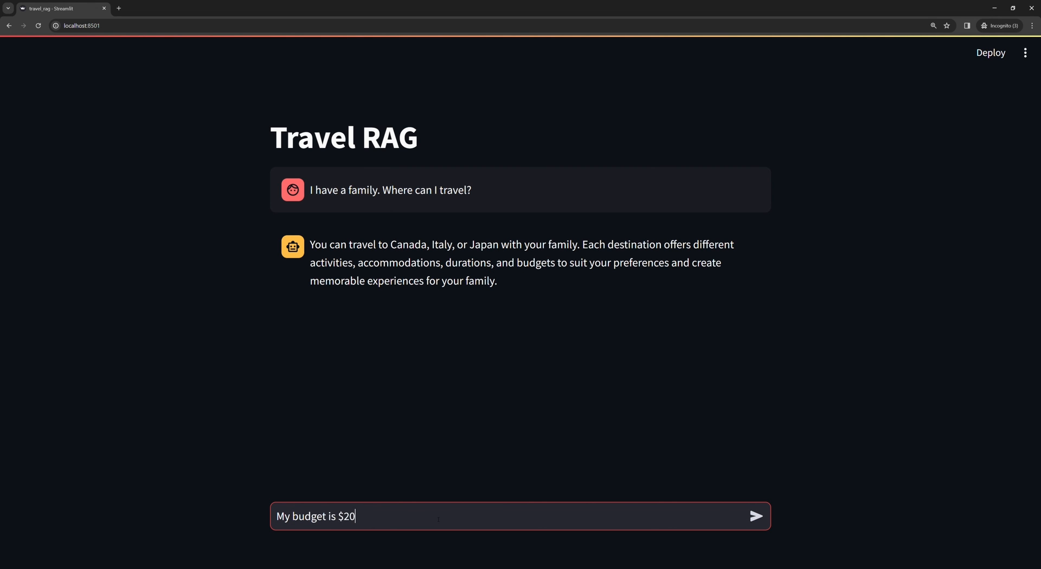